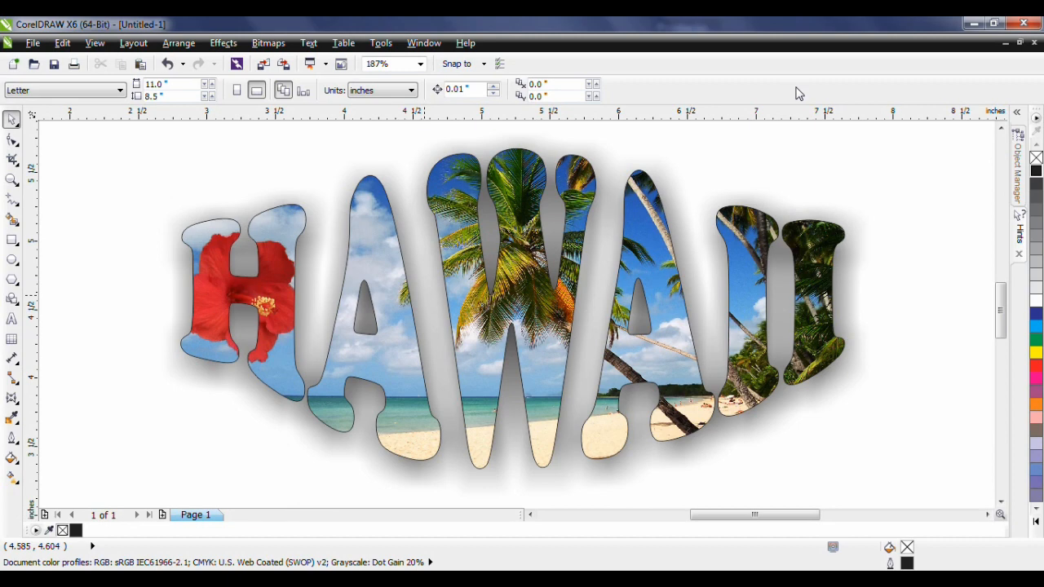
Insert a blank Page 2 after the finished design using the navigator's Add Page button.
left_click(161, 515)
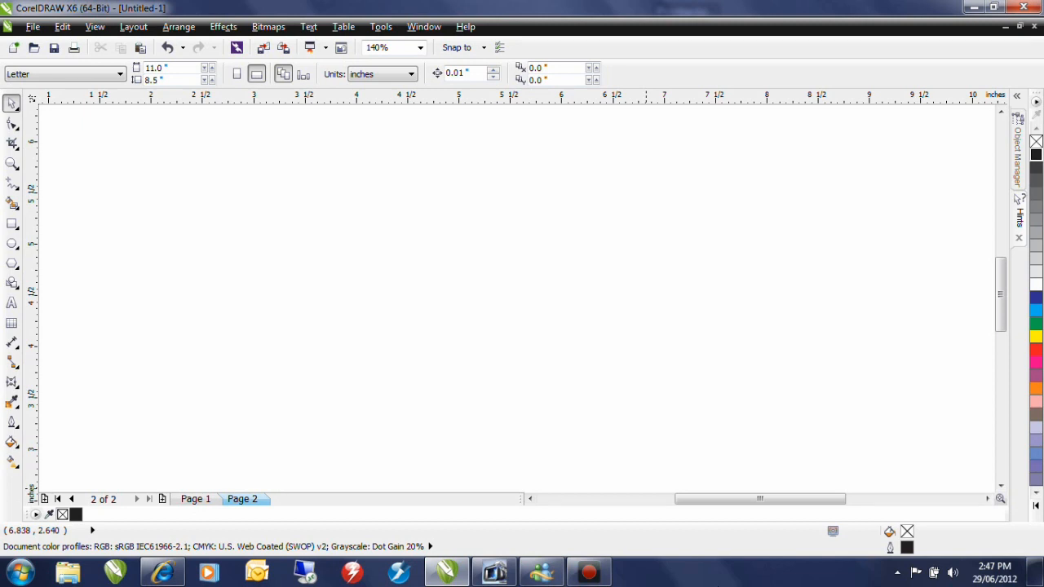
mouse_move(705, 579)
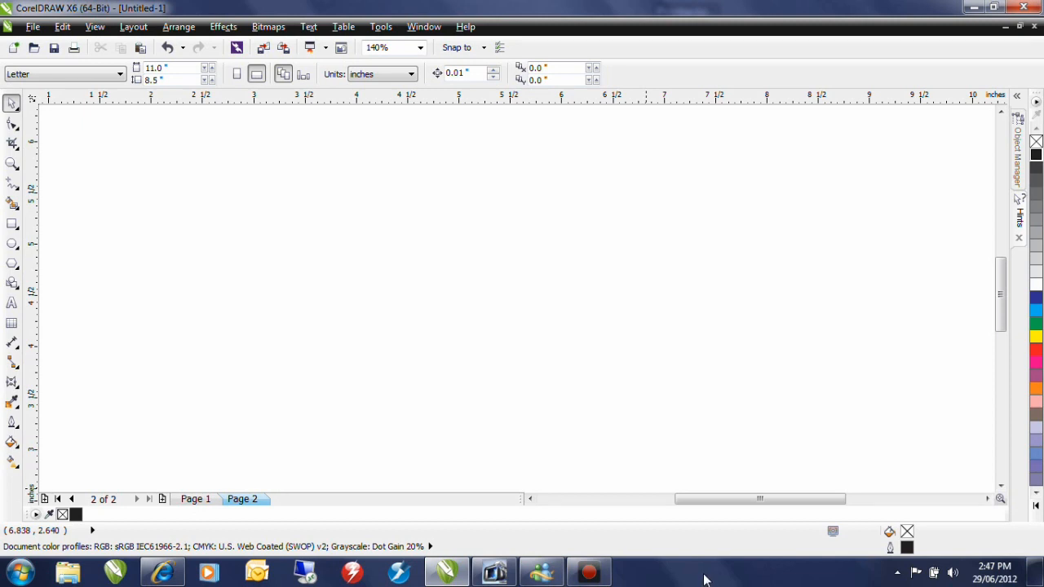
mouse_move(11, 304)
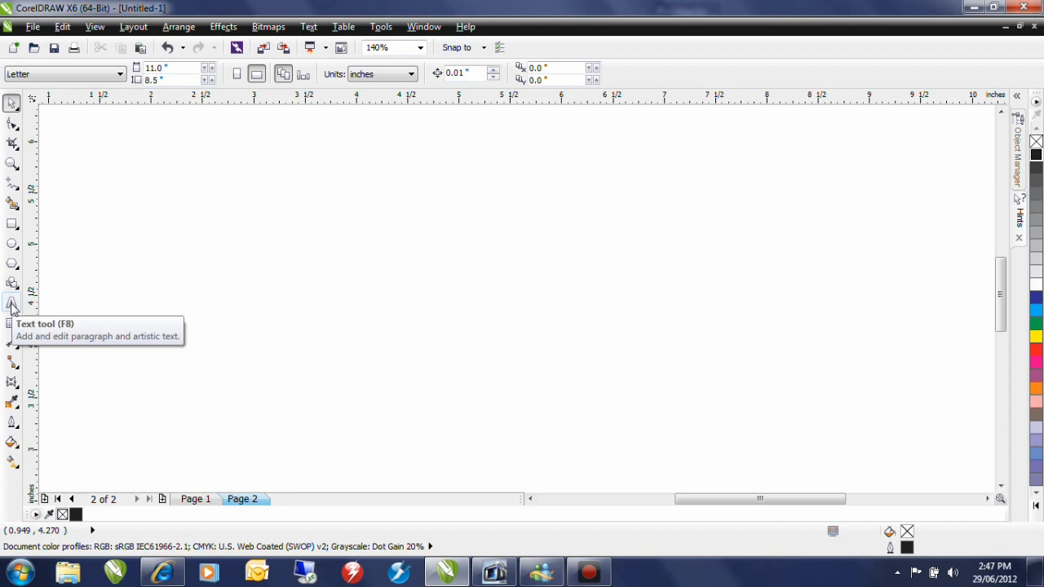
Write the artistic text HAWAII on the page and select the whole word.
left_click(12, 303)
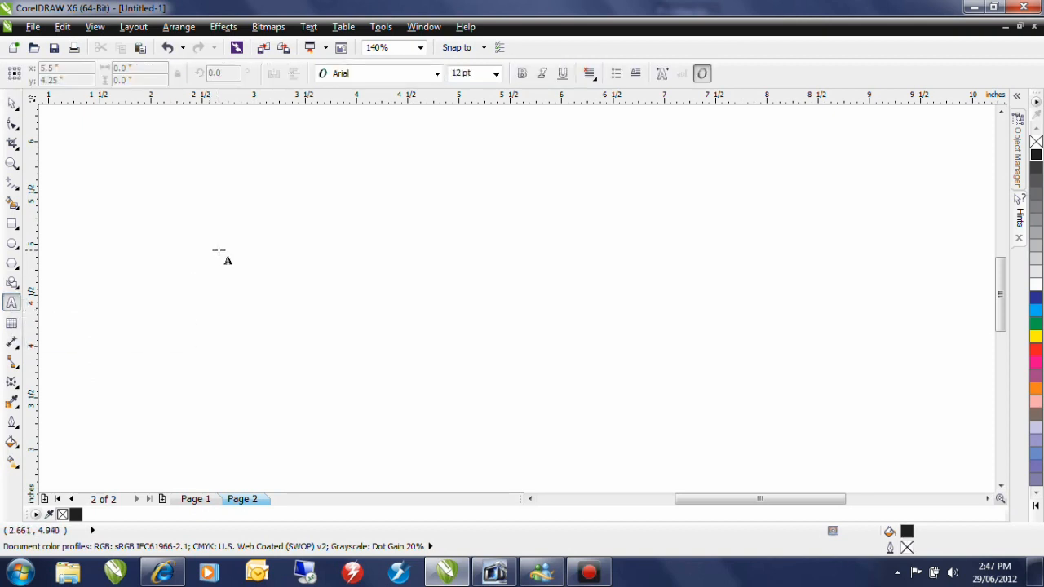
type("HA")
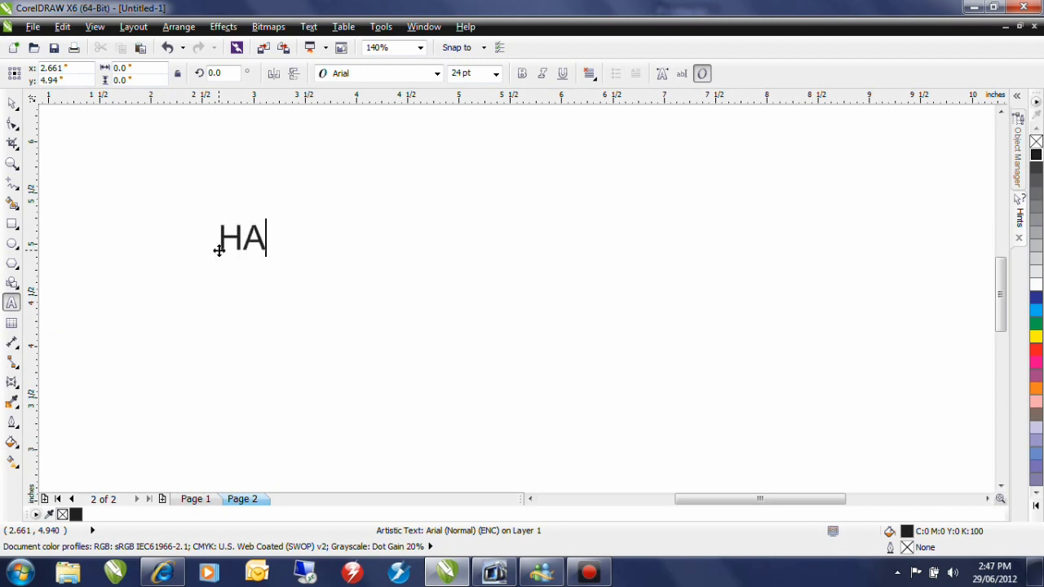
type("WAII")
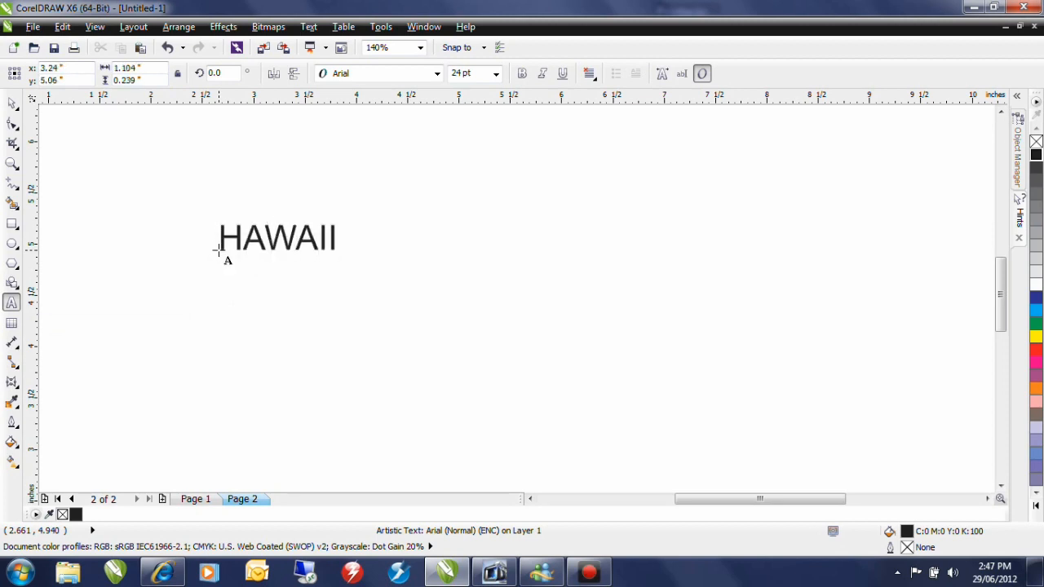
triple_click(277, 238)
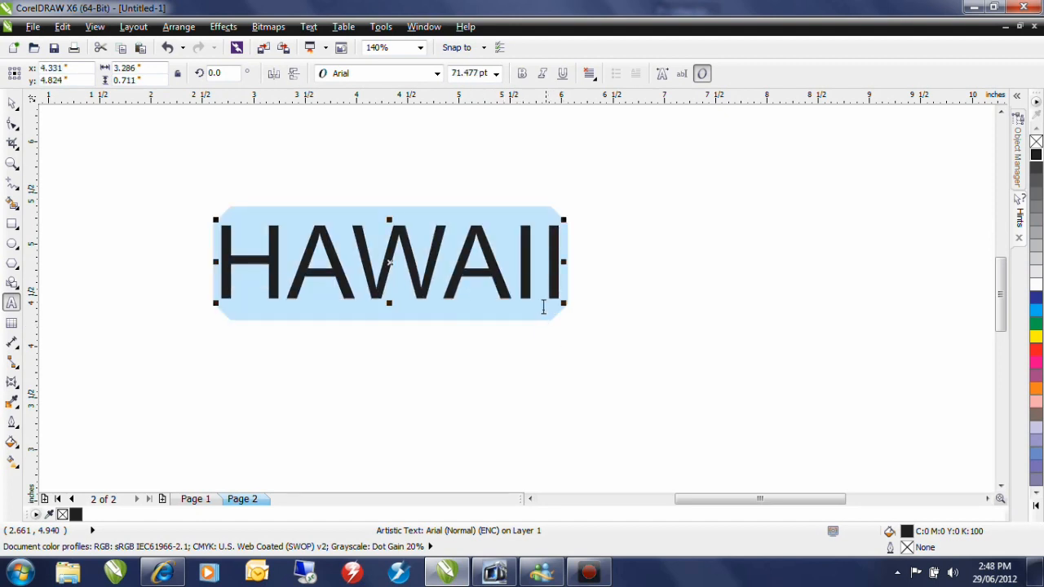
mouse_move(473, 73)
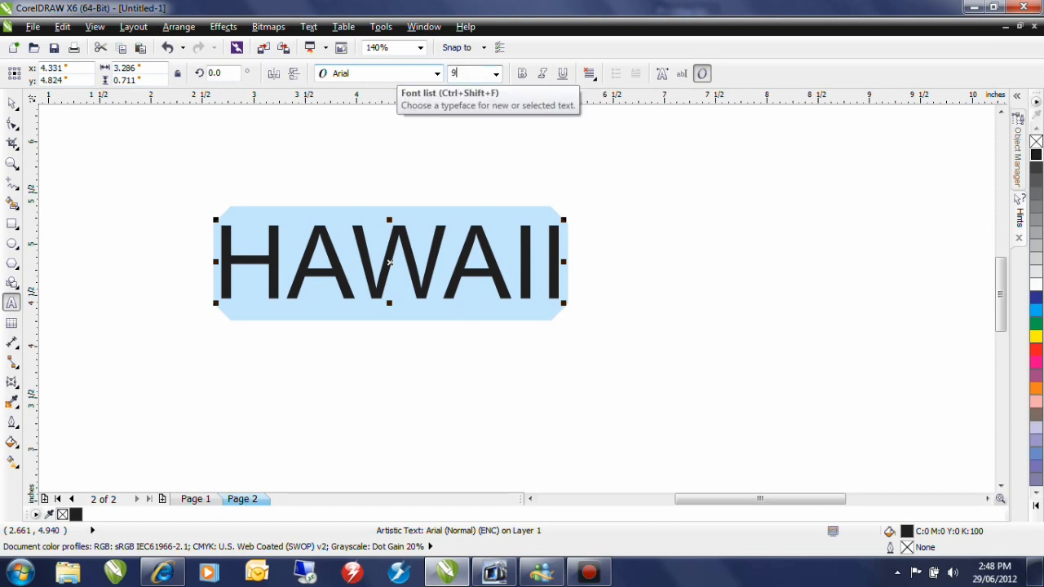
Set HAWAII to 90 pt Cooper Black and deselect it.
type("90 pt")
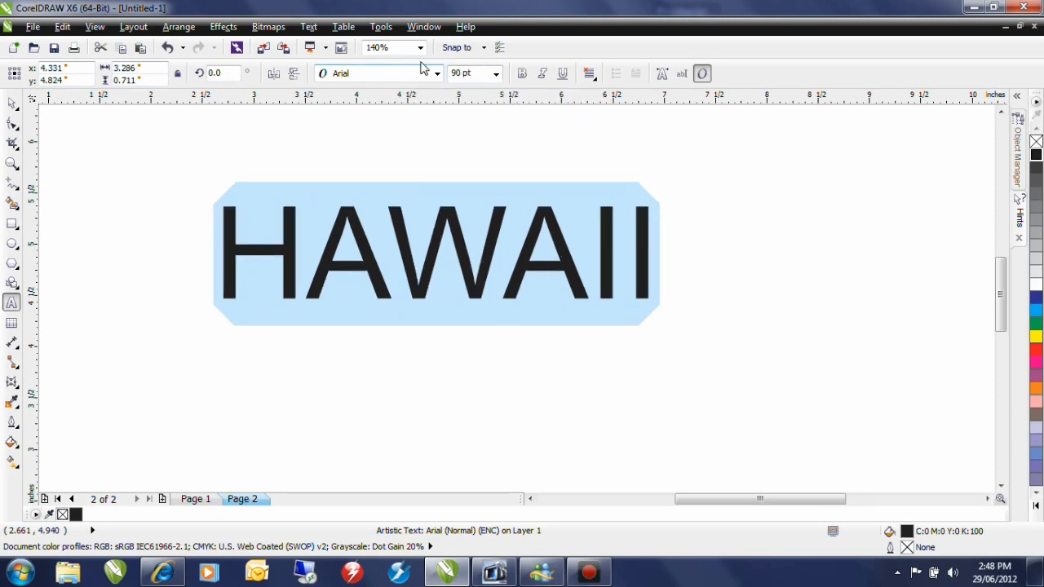
left_click(437, 74)
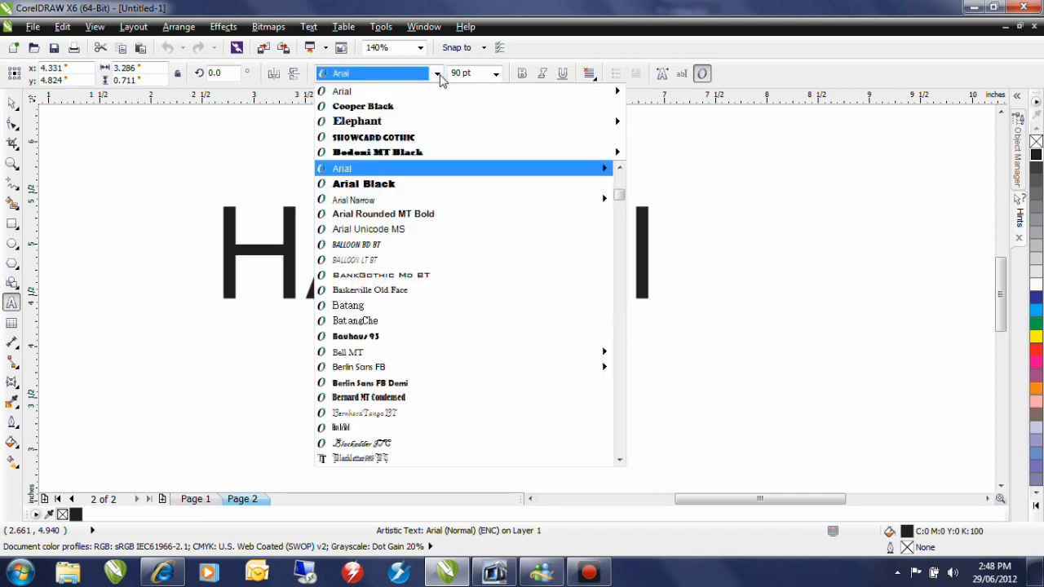
left_click(363, 106)
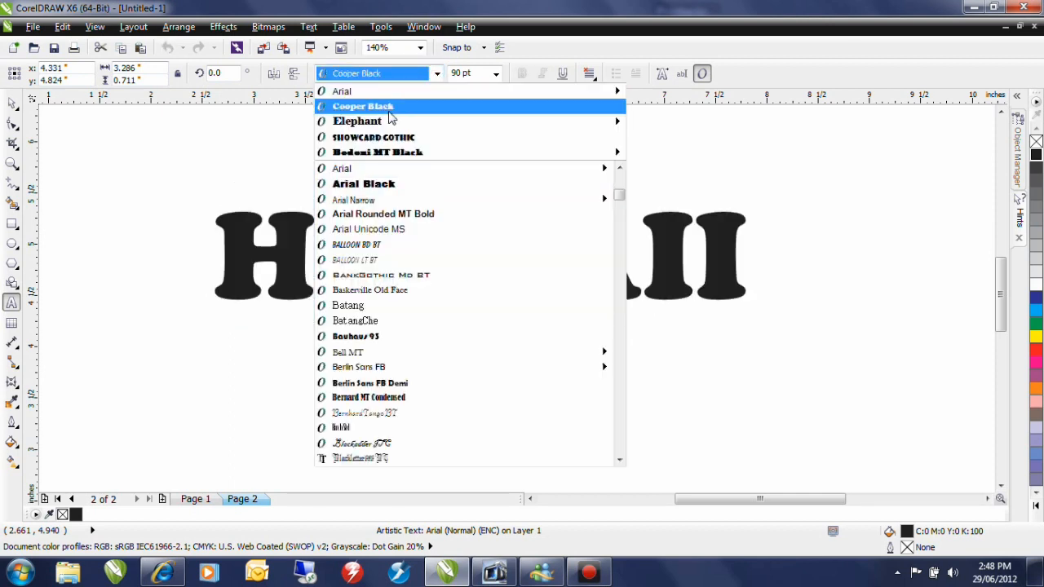
left_click(362, 106)
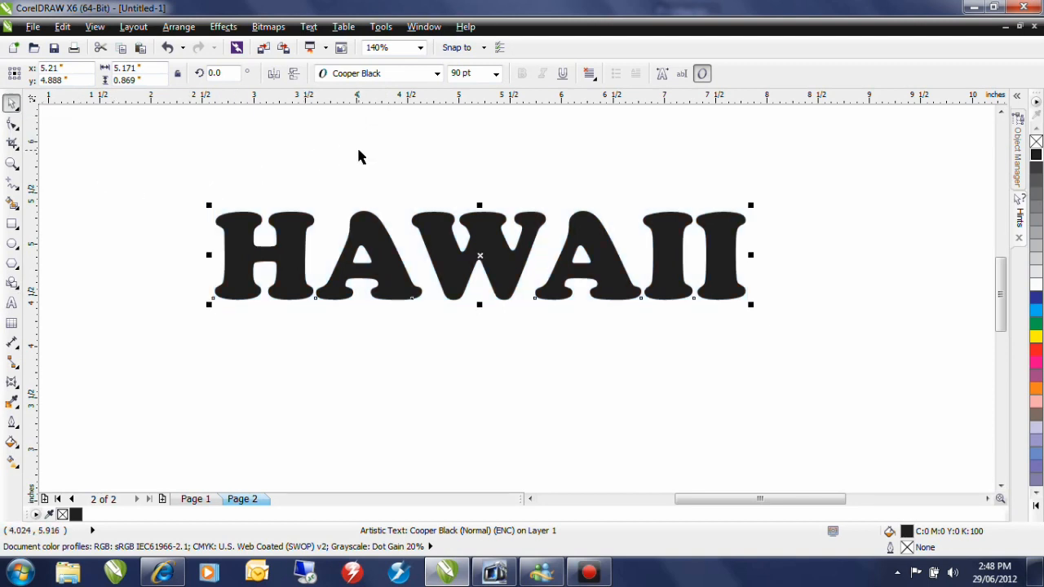
left_click(566, 149)
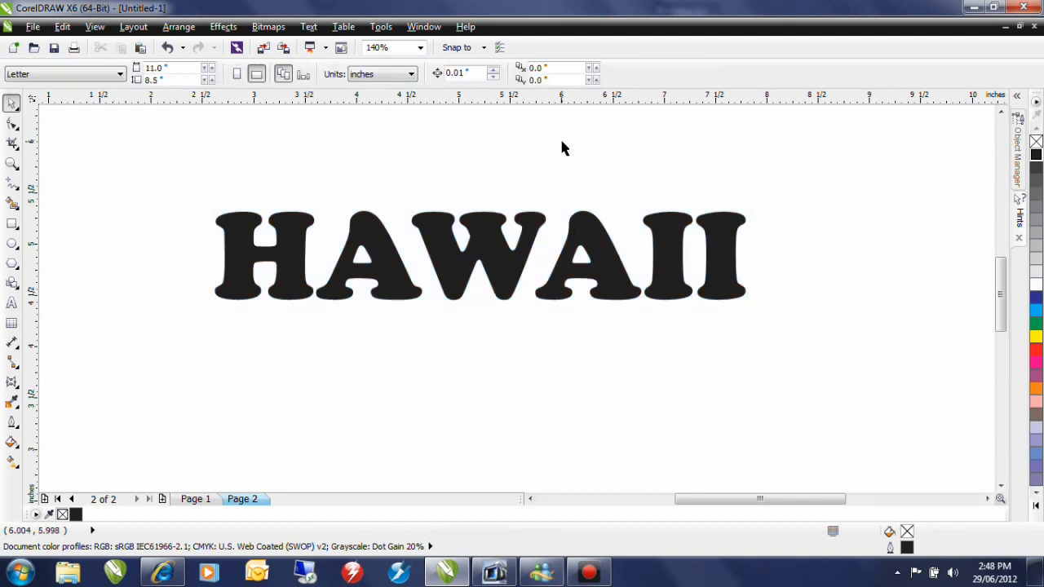
mouse_move(459, 135)
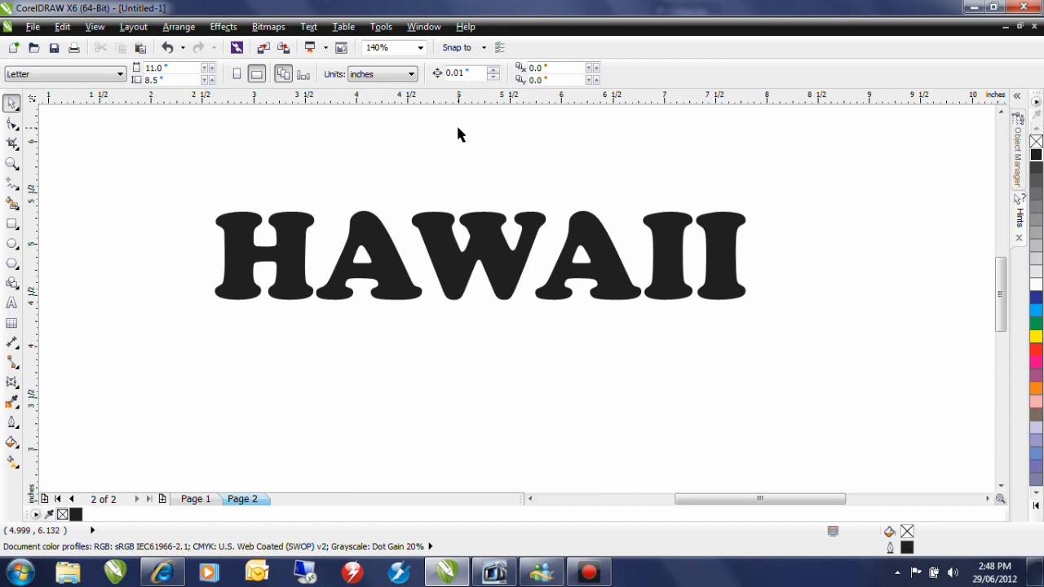
mouse_move(476, 217)
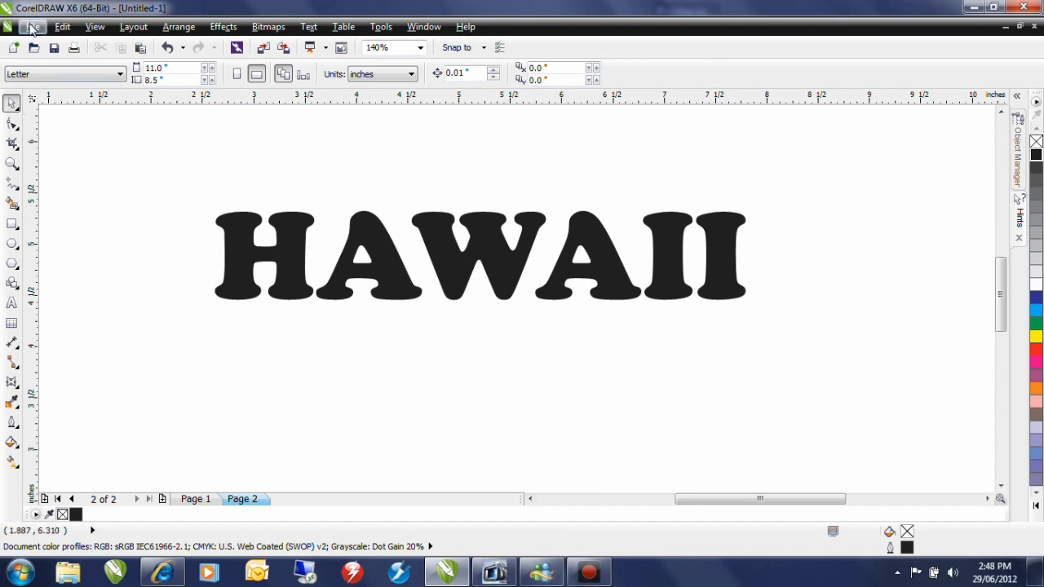
Import beach-scene-pic1.jpg via the File menu for placing beside HAWAII.
left_click(34, 27)
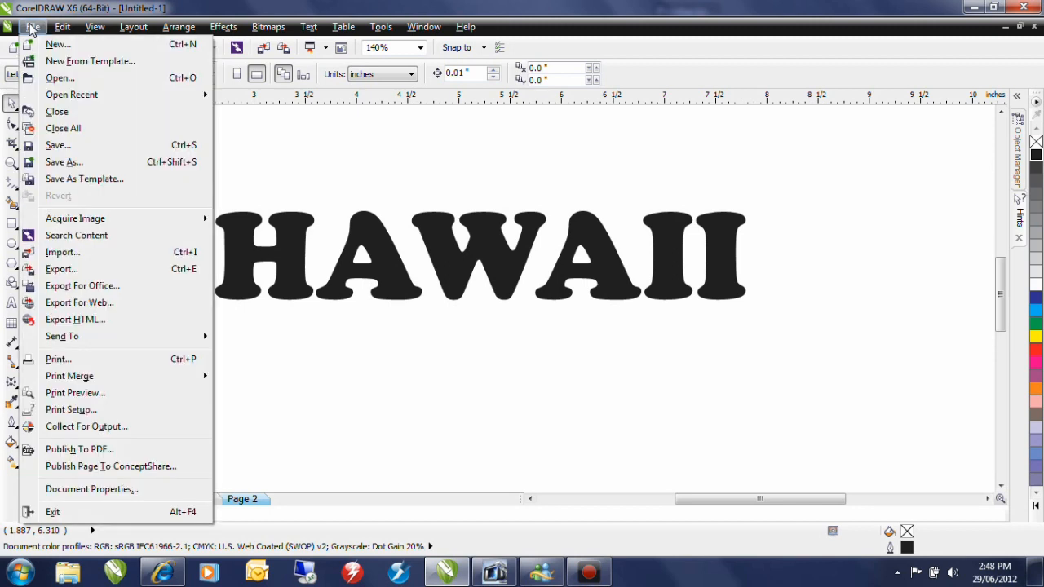
mouse_move(82, 256)
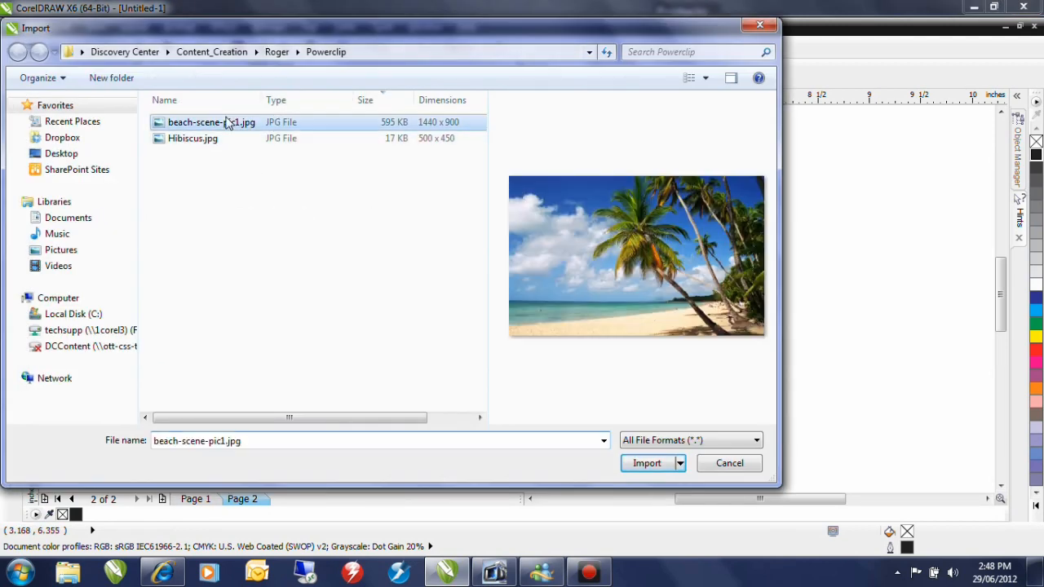
left_click(645, 463)
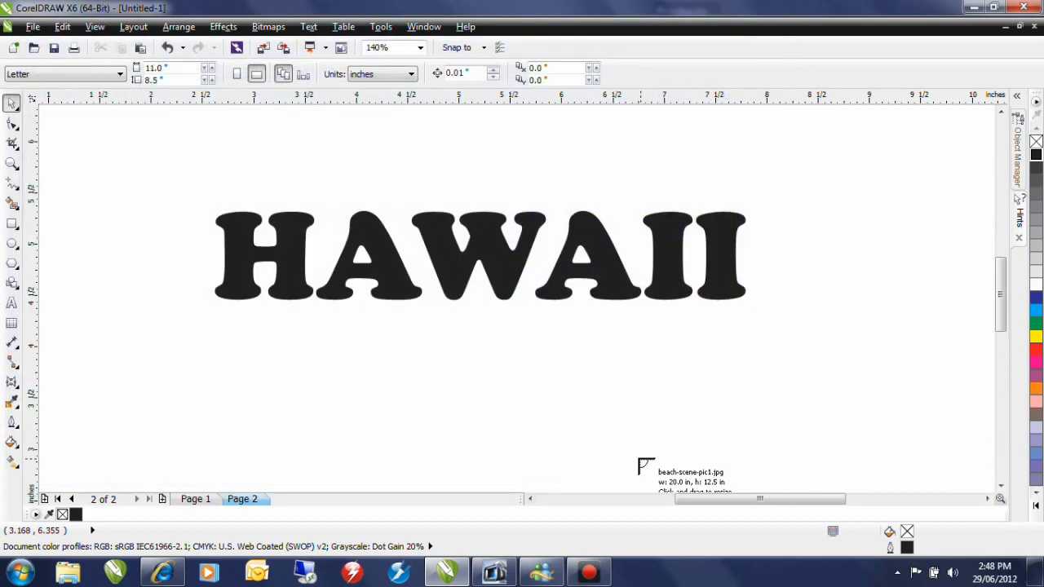
mouse_move(501, 400)
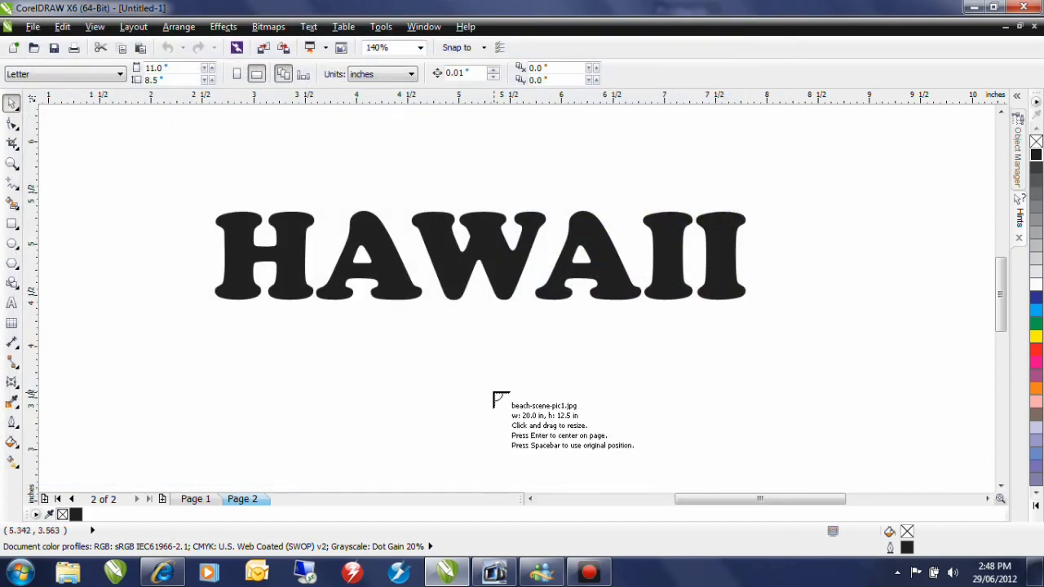
mouse_move(539, 400)
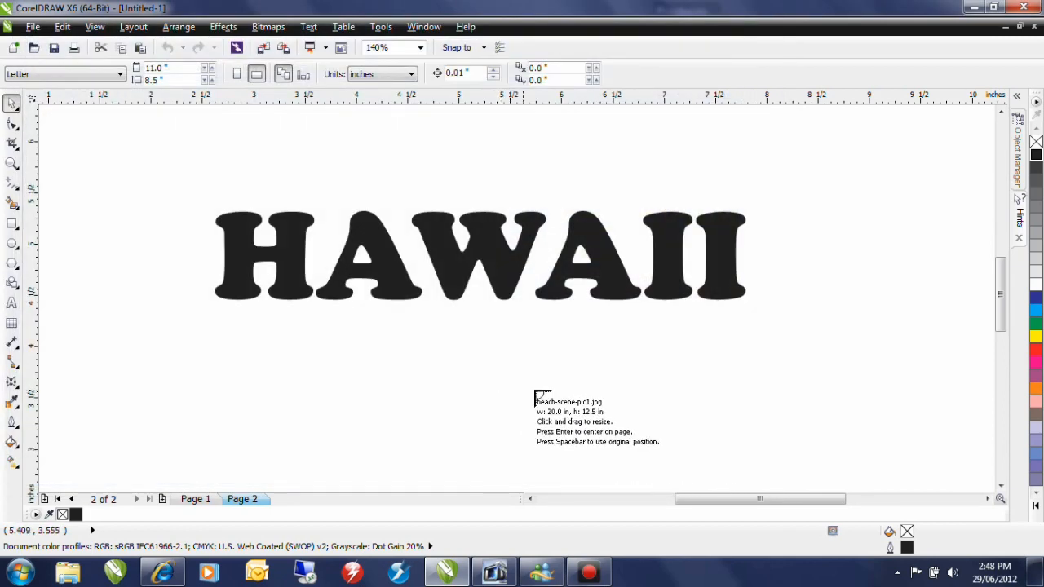
mouse_move(196, 159)
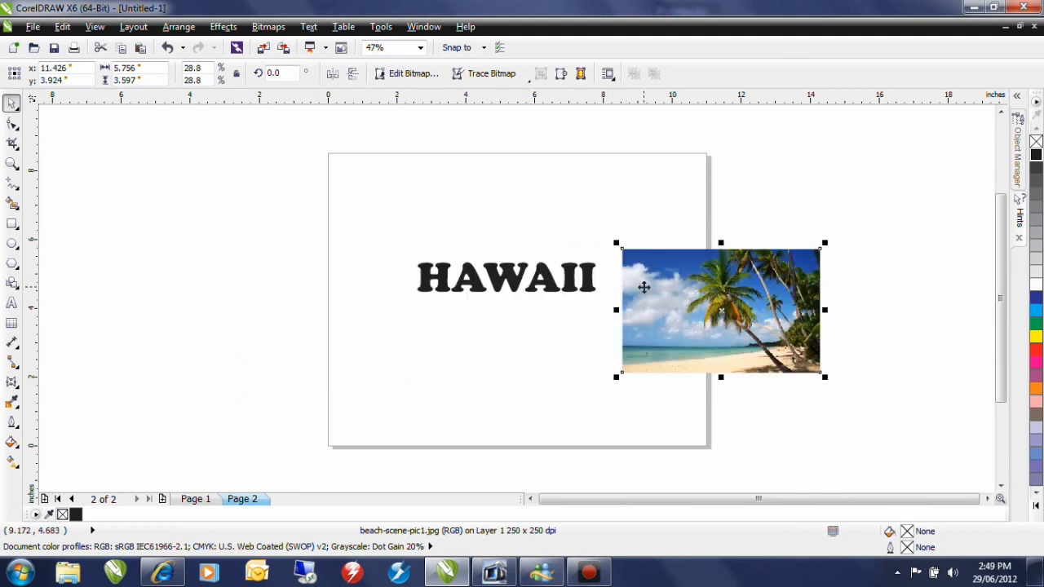
mouse_move(400, 294)
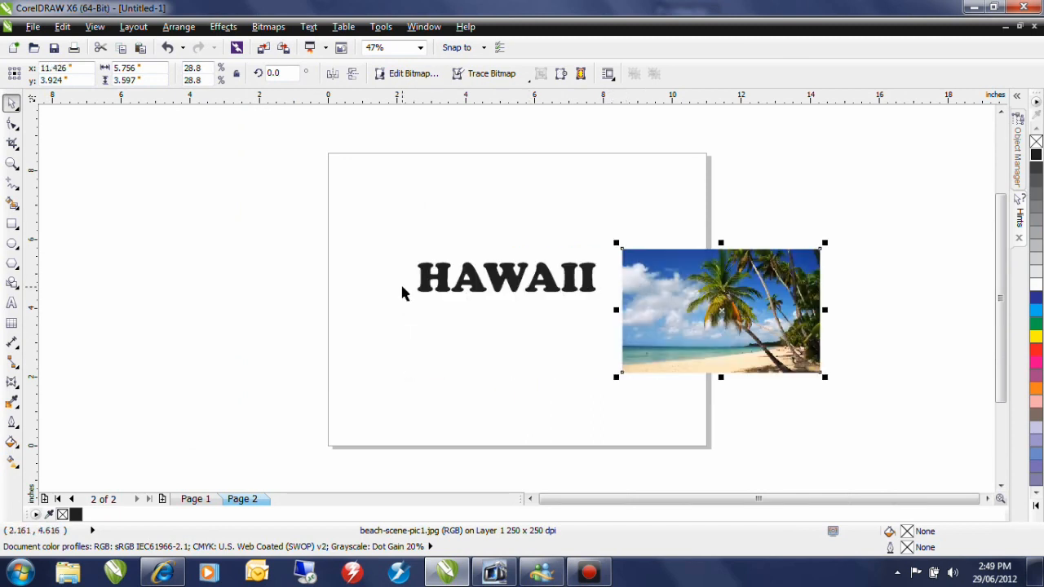
mouse_move(671, 297)
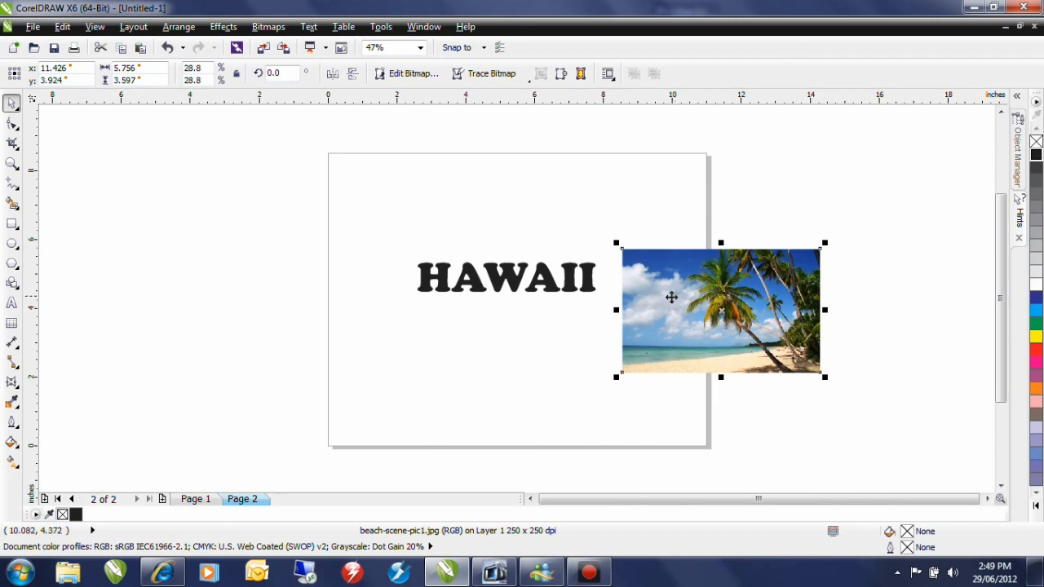
mouse_move(310, 228)
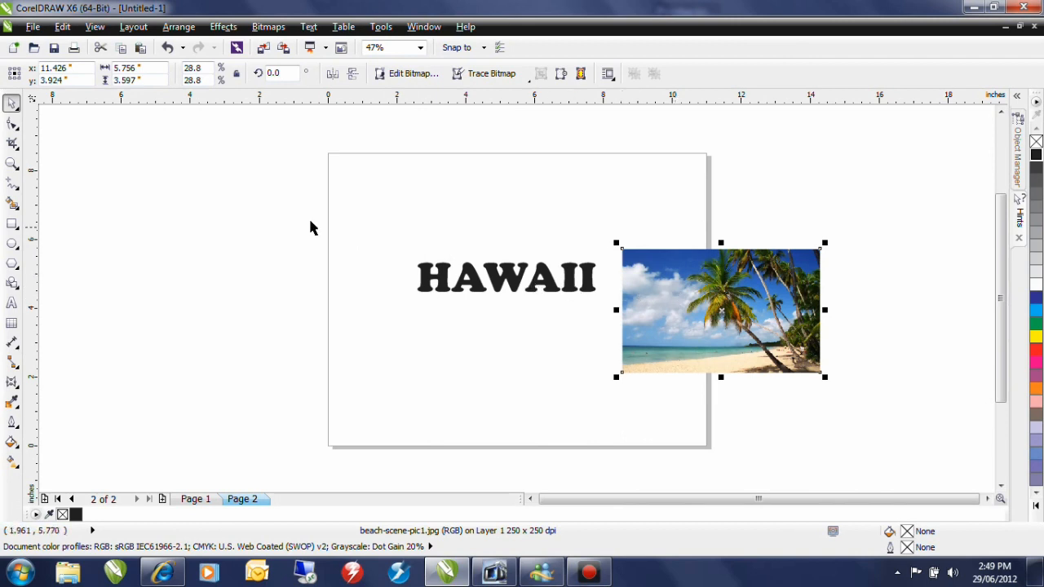
PowerClip the beach photo inside the HAWAII text via Effects > Place Inside Frame.
left_click(223, 26)
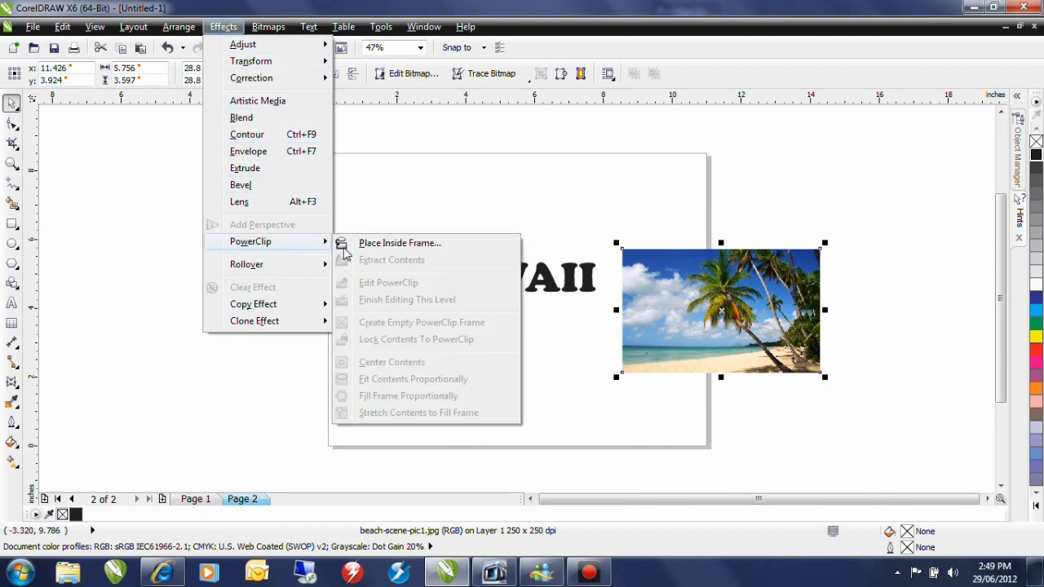
mouse_move(398, 243)
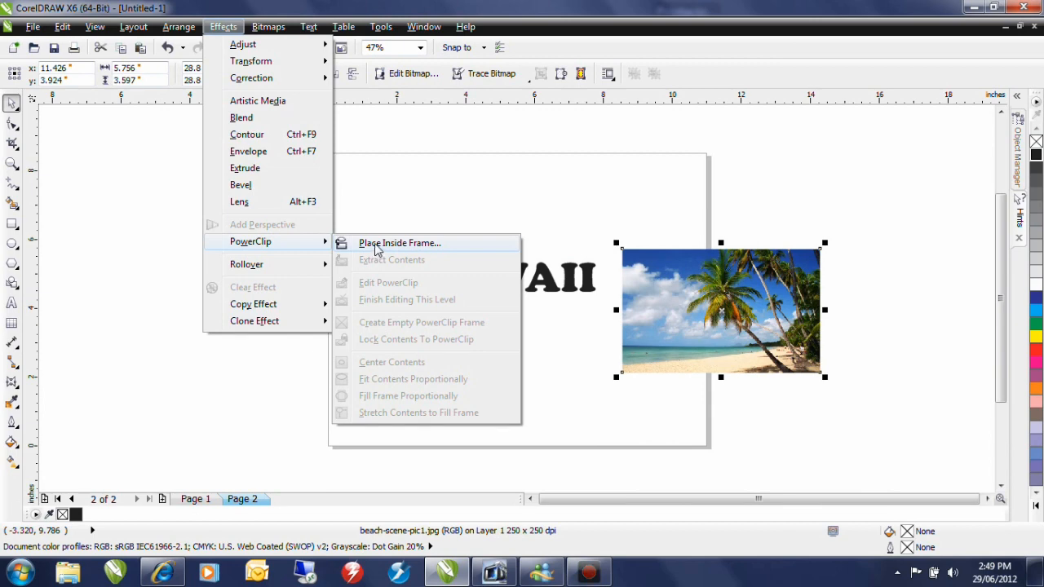
left_click(399, 243)
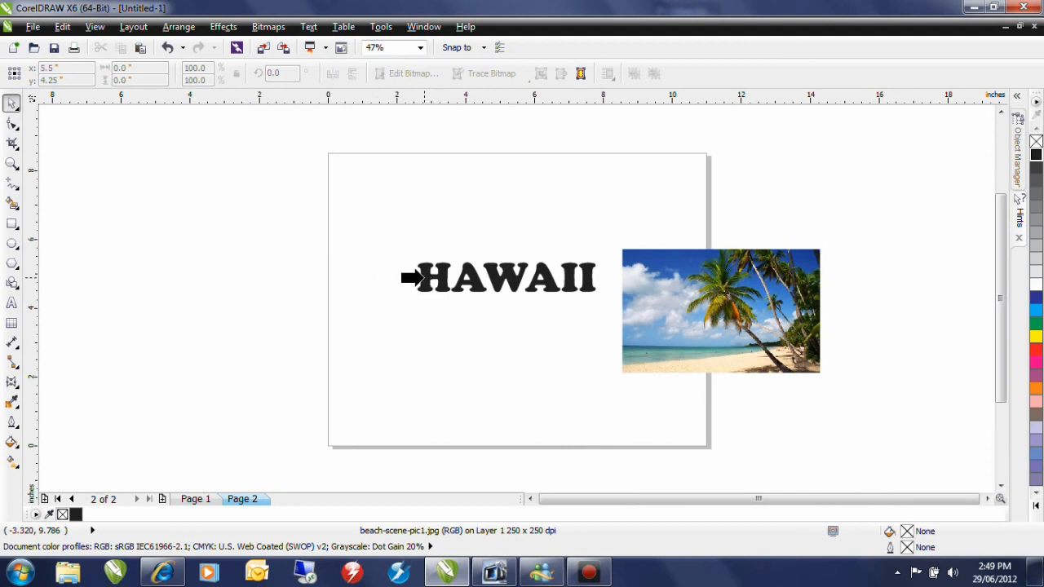
left_click(424, 277)
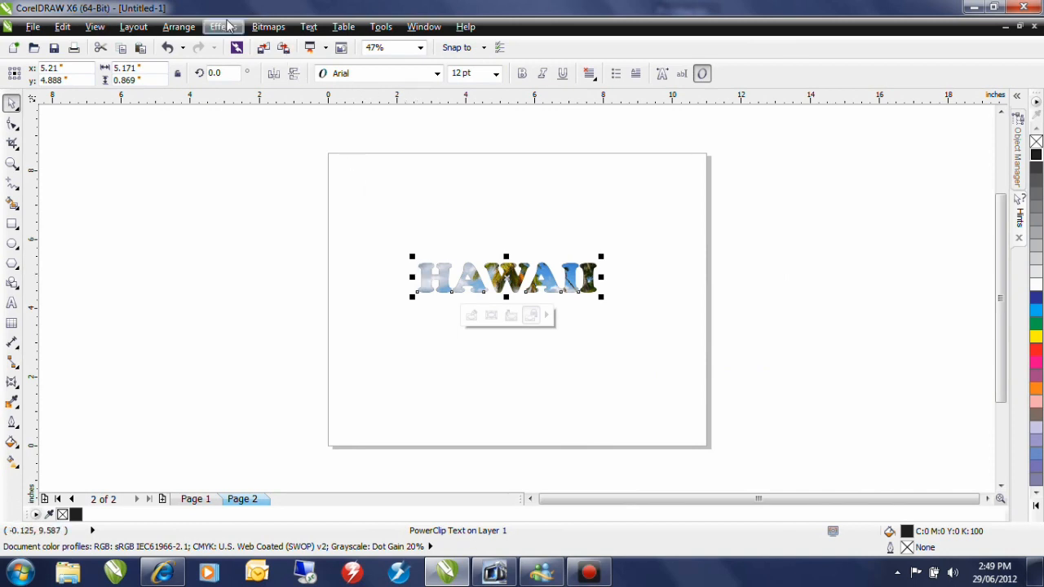
Enter Edit PowerClip mode and select the beach photo inside HAWAII.
left_click(223, 26)
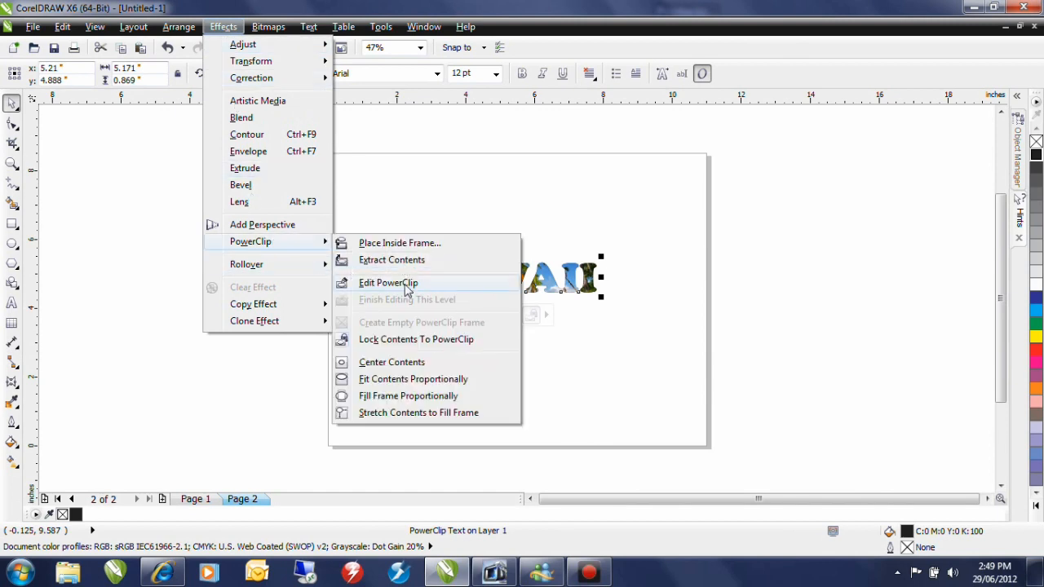
left_click(388, 282)
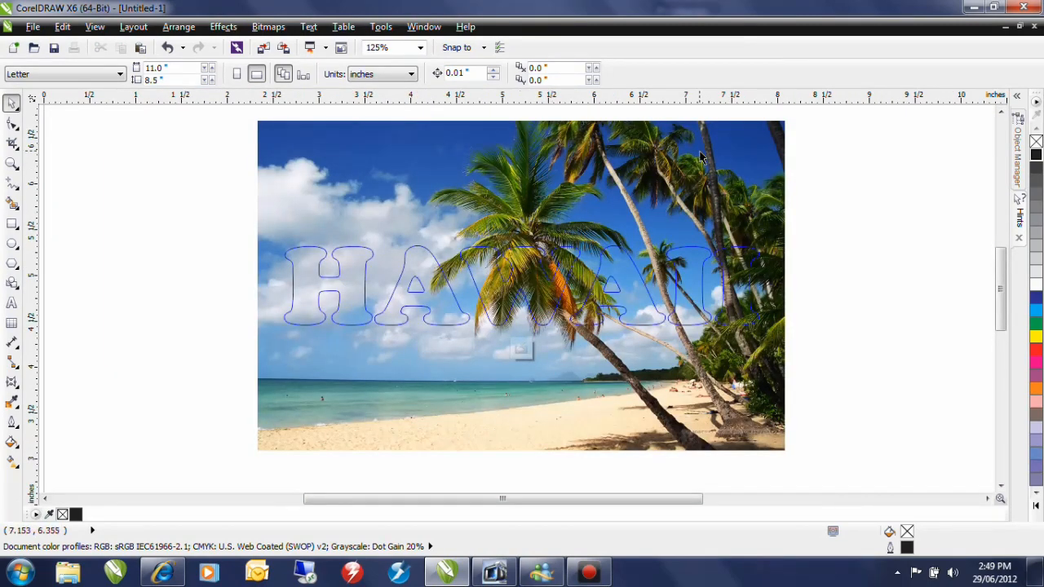
left_click(521, 285)
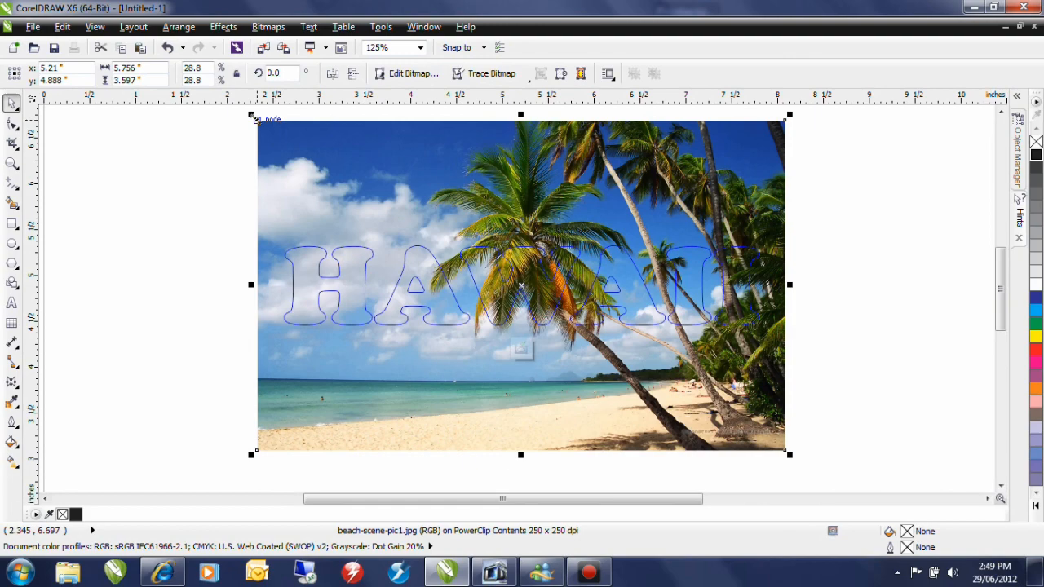
Shrink the photo proportionally and flatten its height to span just the letters.
left_click_drag(256, 116, 279, 131)
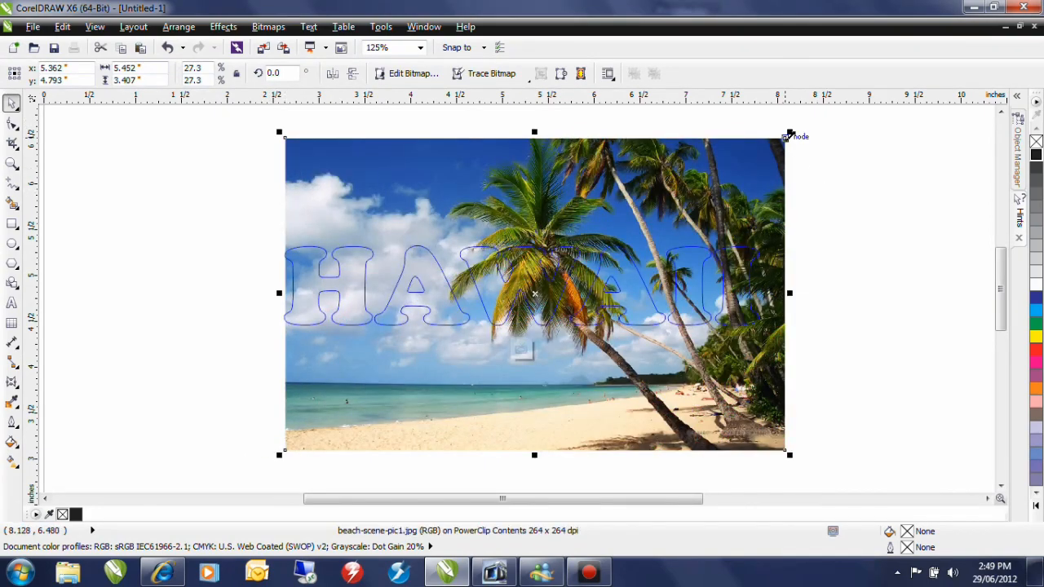
left_click_drag(789, 132, 763, 148)
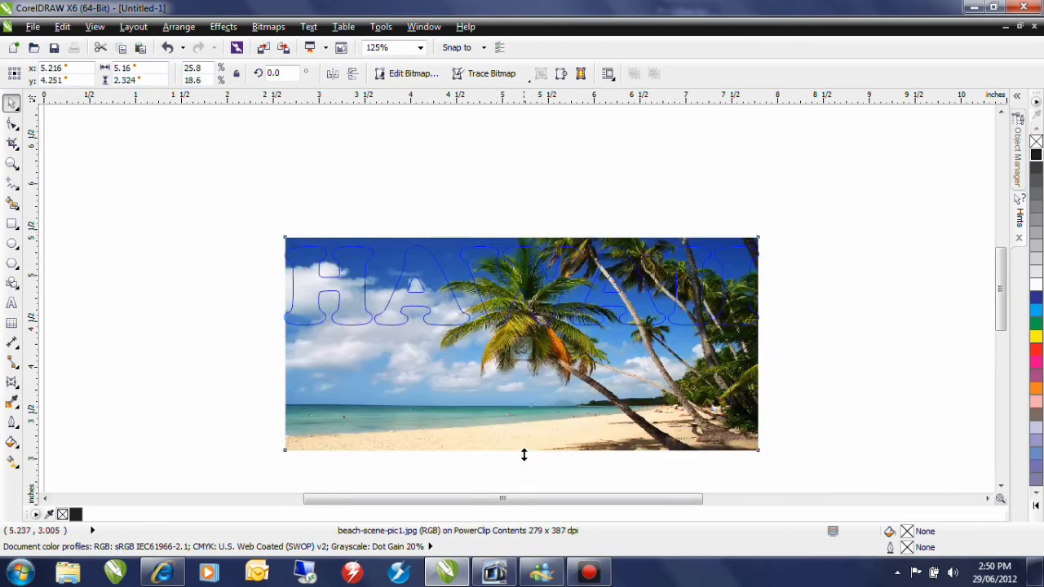
left_click_drag(524, 450, 522, 341)
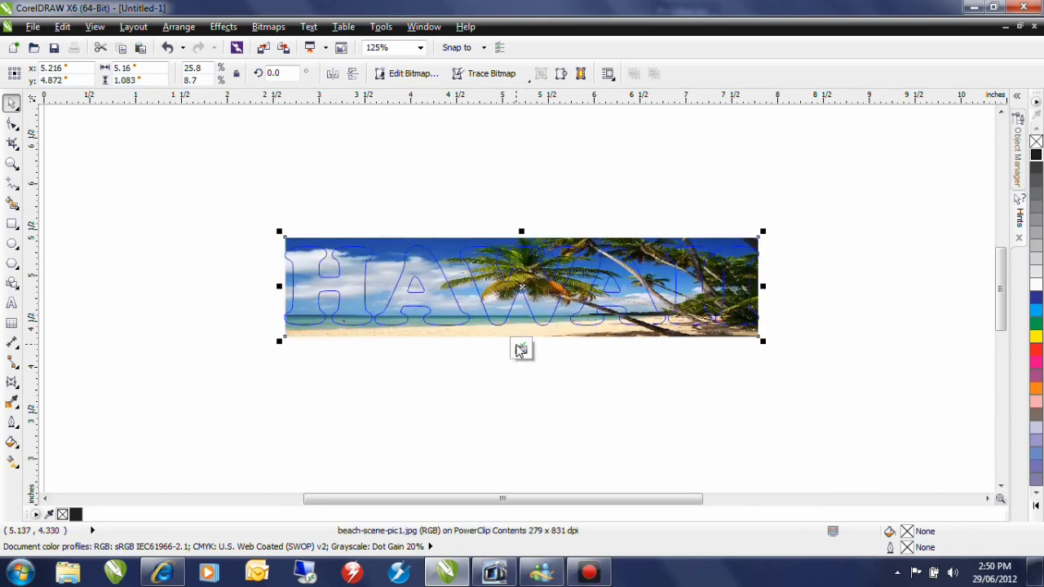
mouse_move(661, 410)
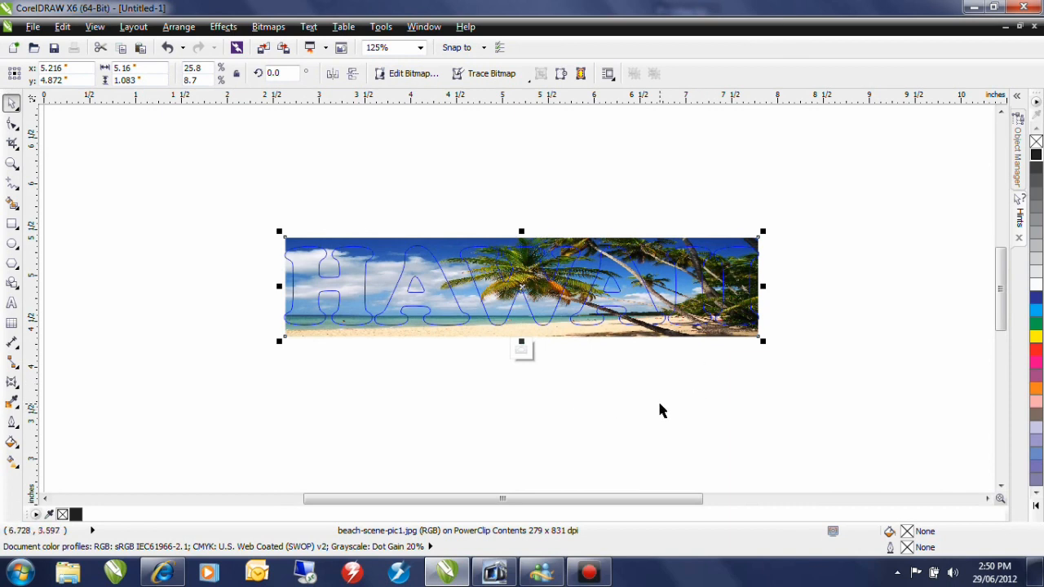
mouse_move(568, 431)
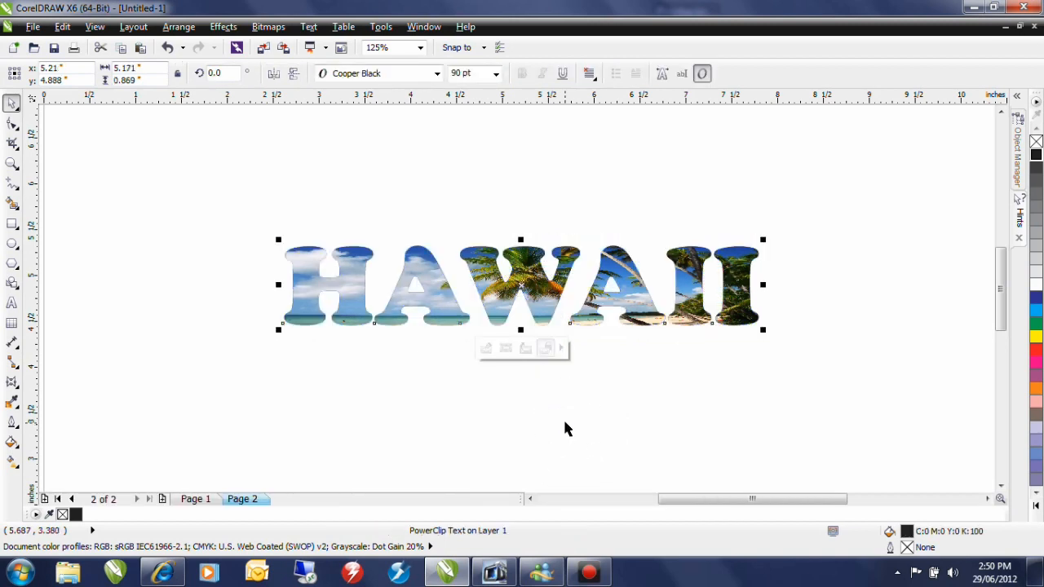
mouse_move(563, 430)
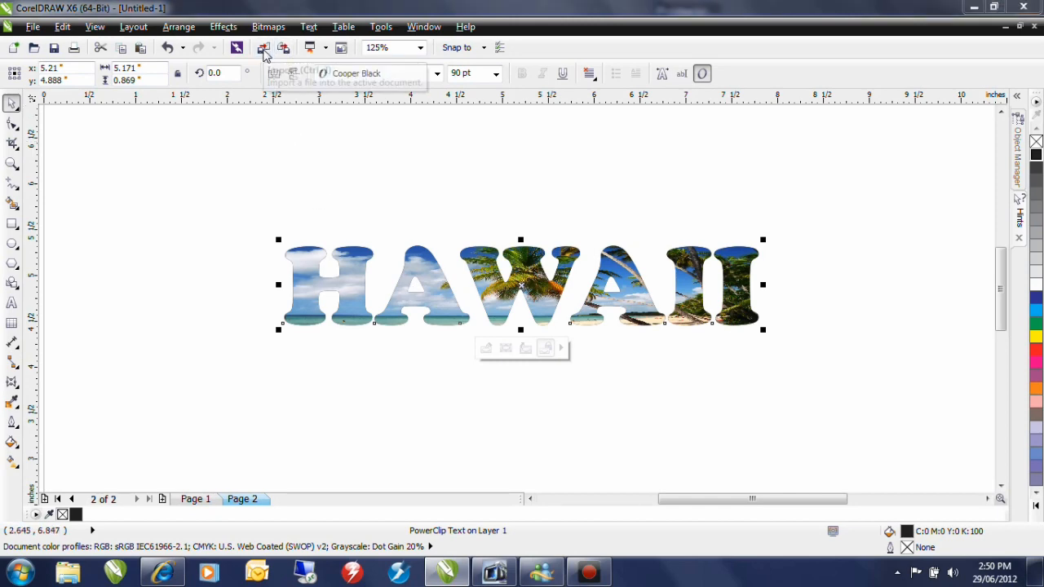
Import Hibiscus.jpg from the standard toolbar and place it over the H.
left_click(262, 47)
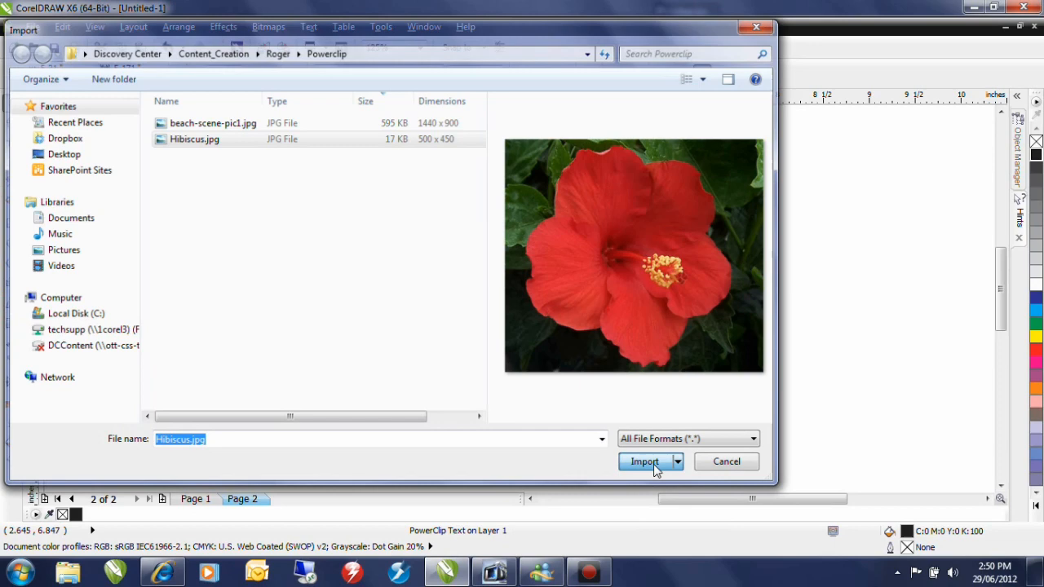
left_click(645, 461)
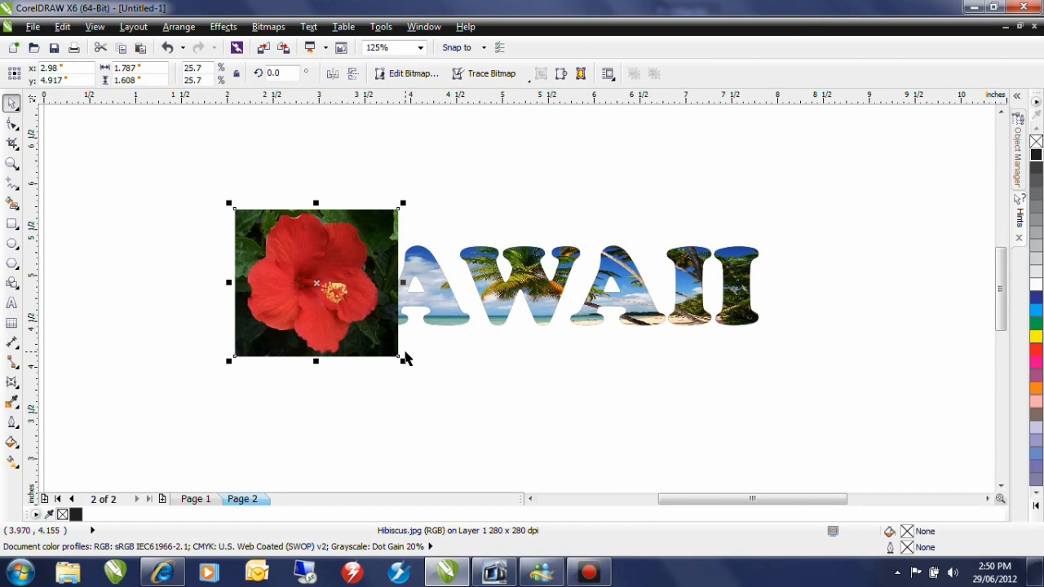
mouse_move(405, 348)
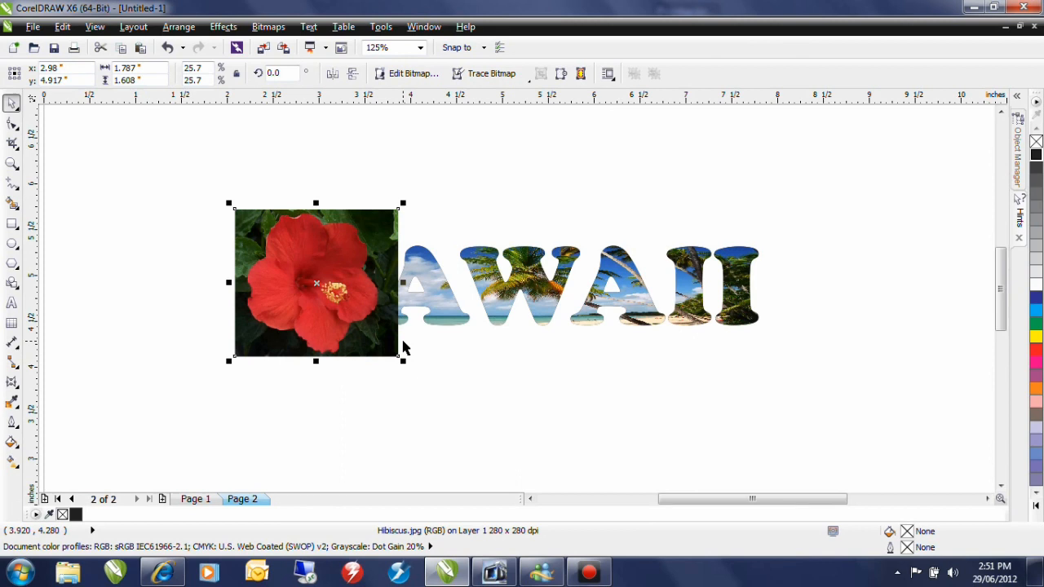
mouse_move(413, 73)
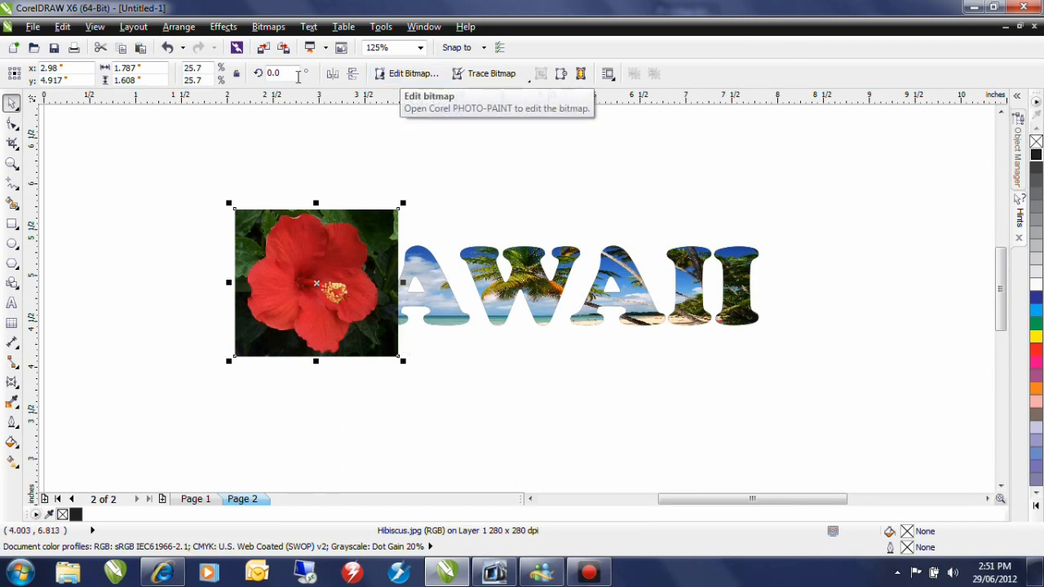
mouse_move(377, 222)
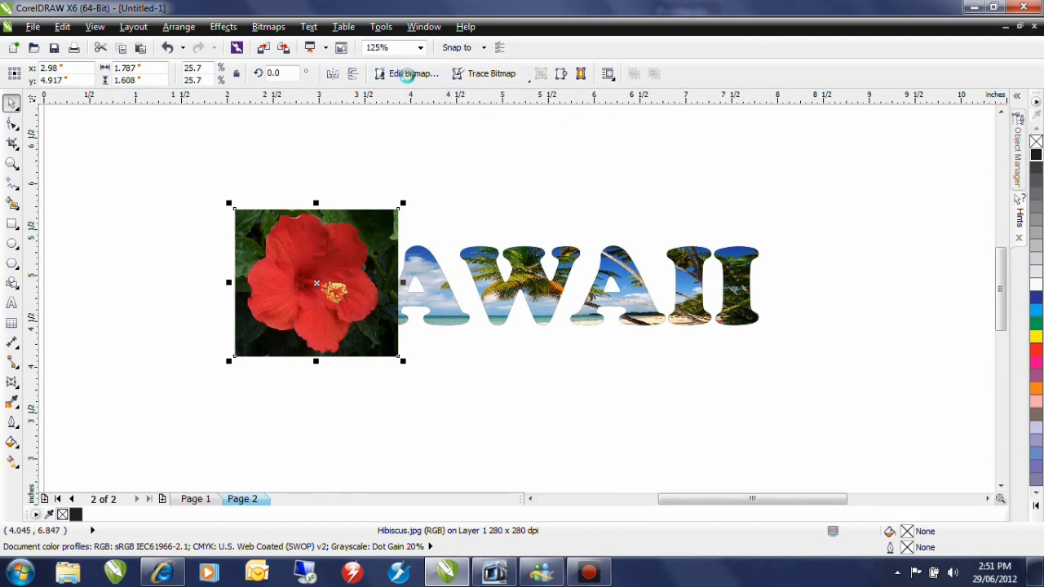
Send the hibiscus bitmap to Corel PHOTO-PAINT via Edit Bitmap and show the Image menu.
left_click(414, 74)
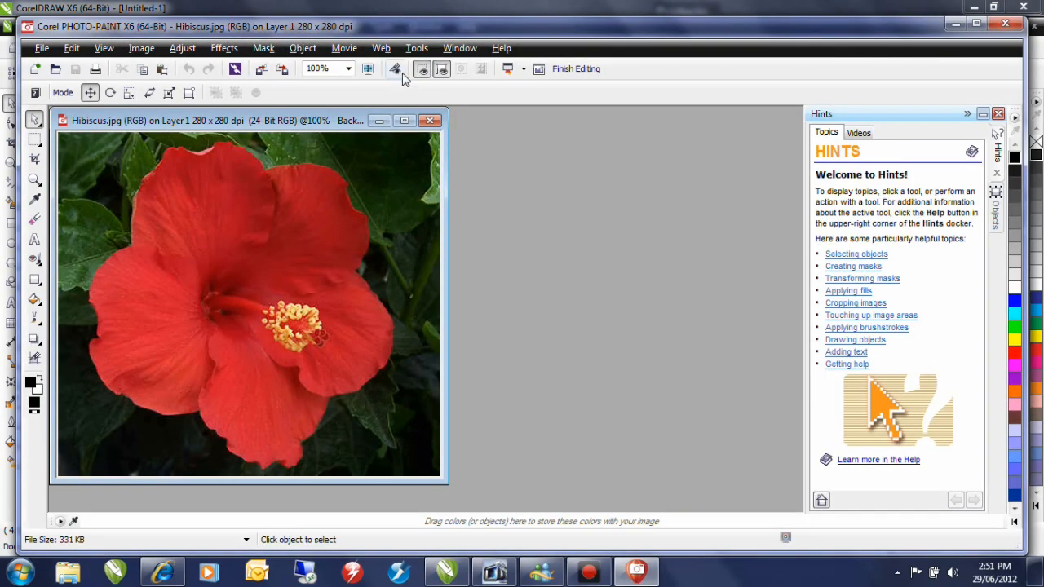
mouse_move(421, 69)
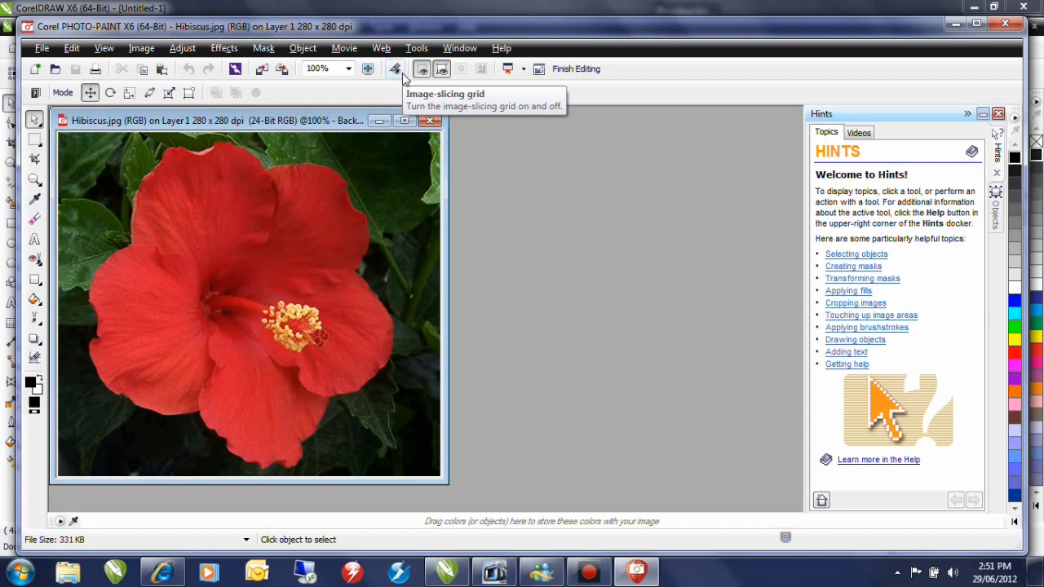
left_click(141, 48)
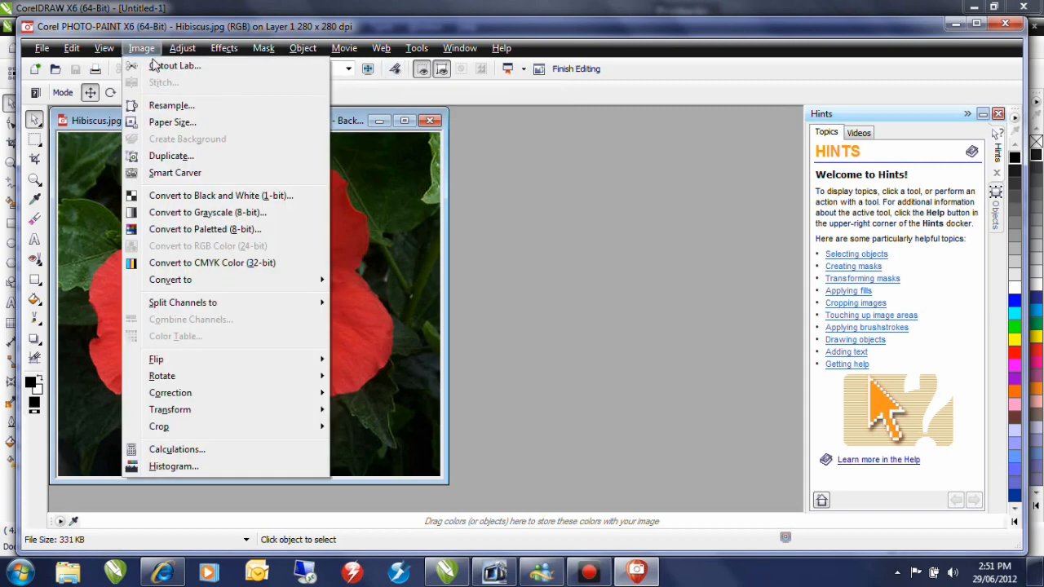
In Cutout Lab, fill the traced flower as the area to keep and apply the cutout.
left_click(174, 66)
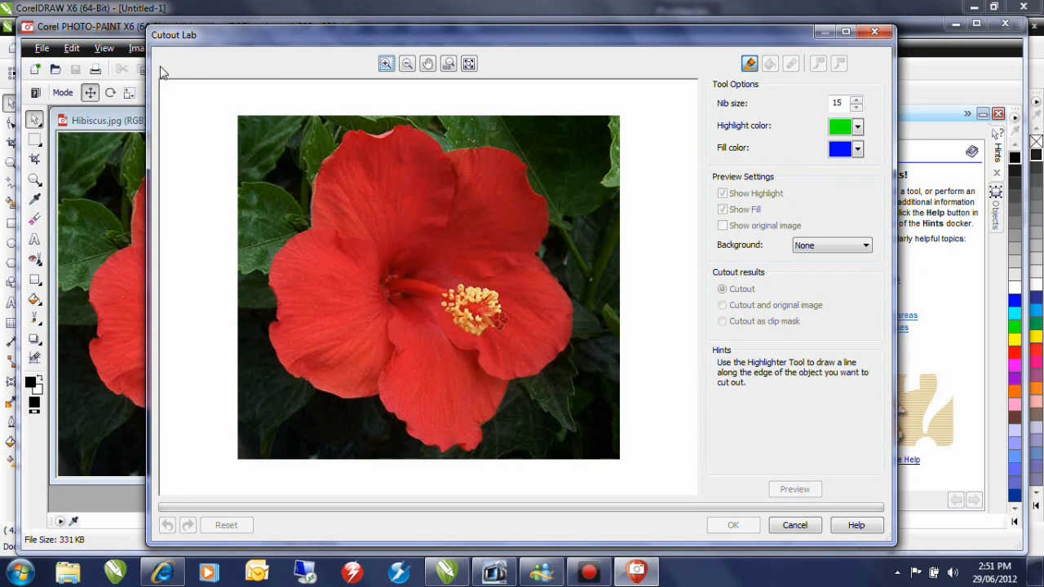
mouse_move(163, 76)
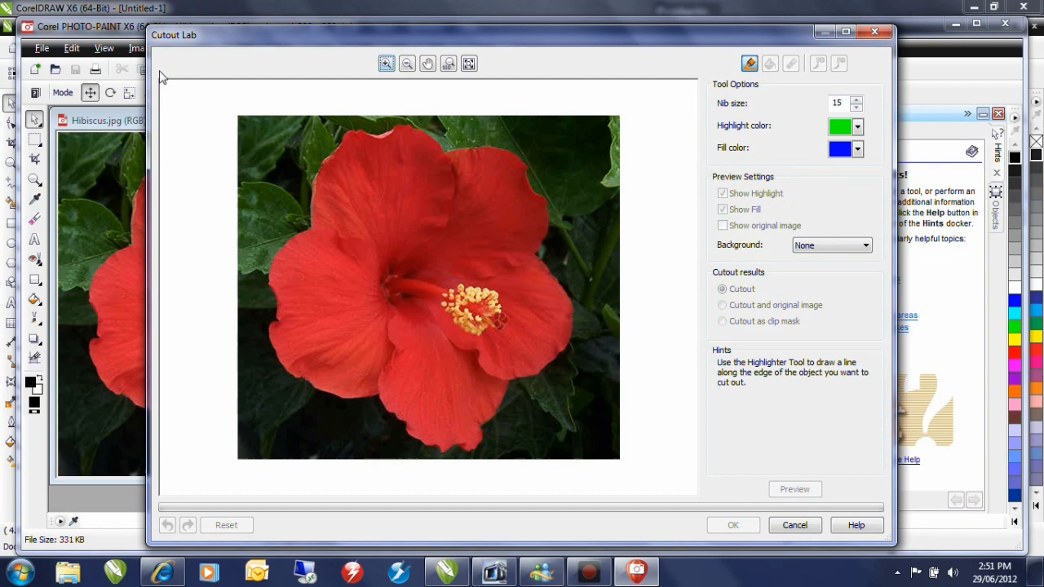
mouse_move(748, 63)
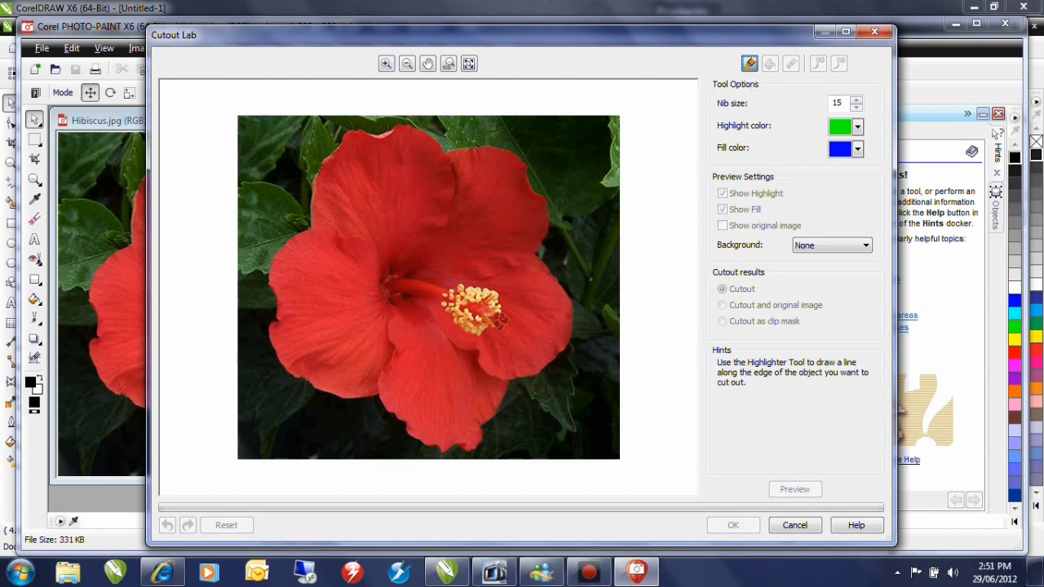
mouse_move(469, 162)
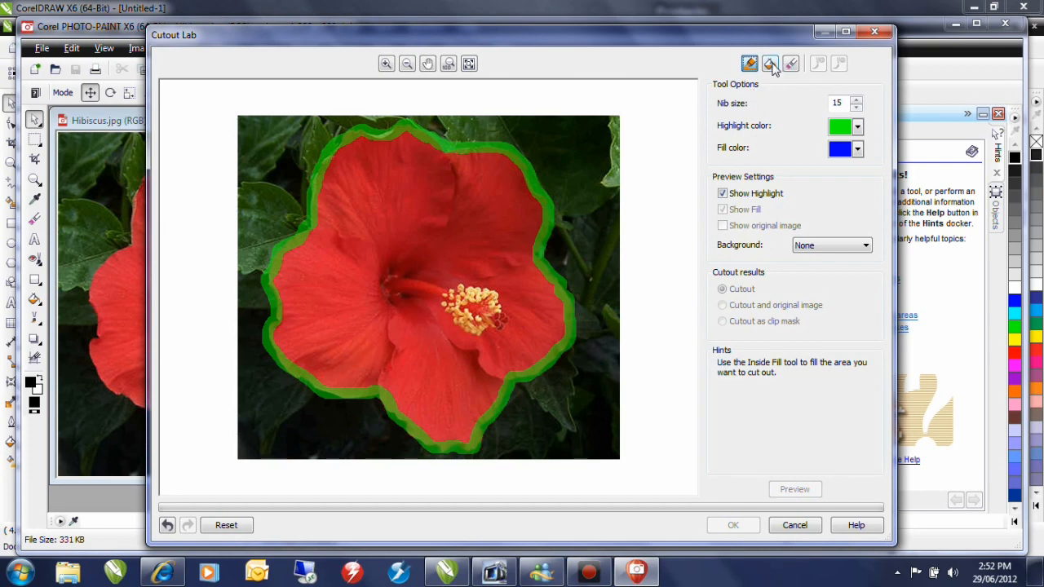
mouse_move(770, 64)
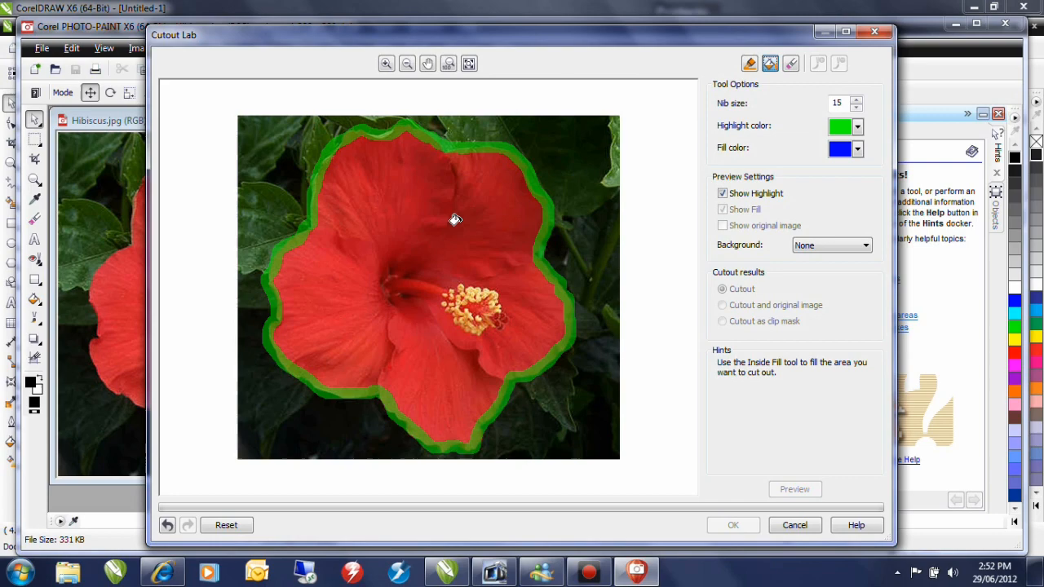
left_click(455, 220)
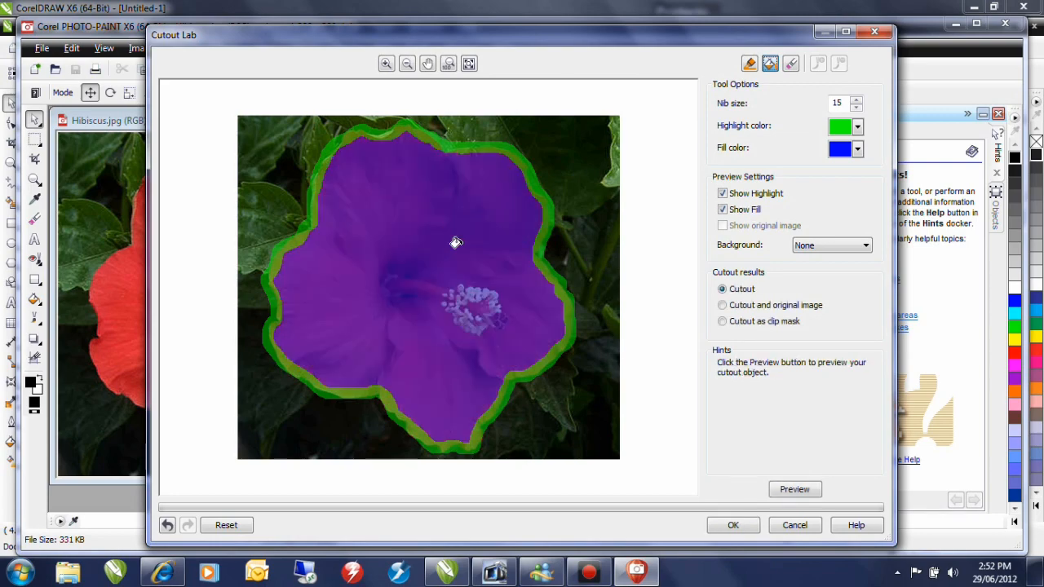
left_click(733, 524)
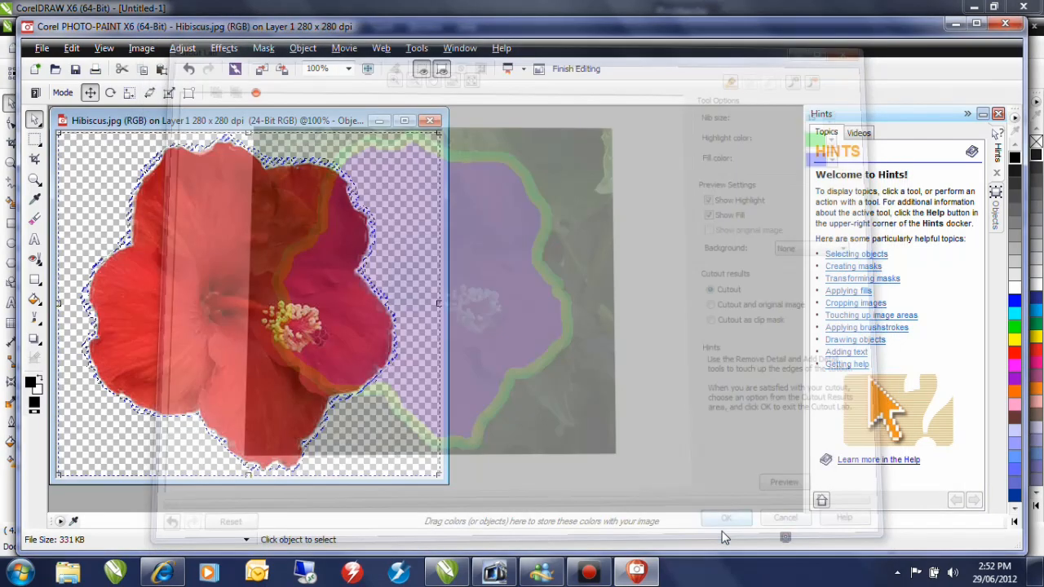
left_click(725, 517)
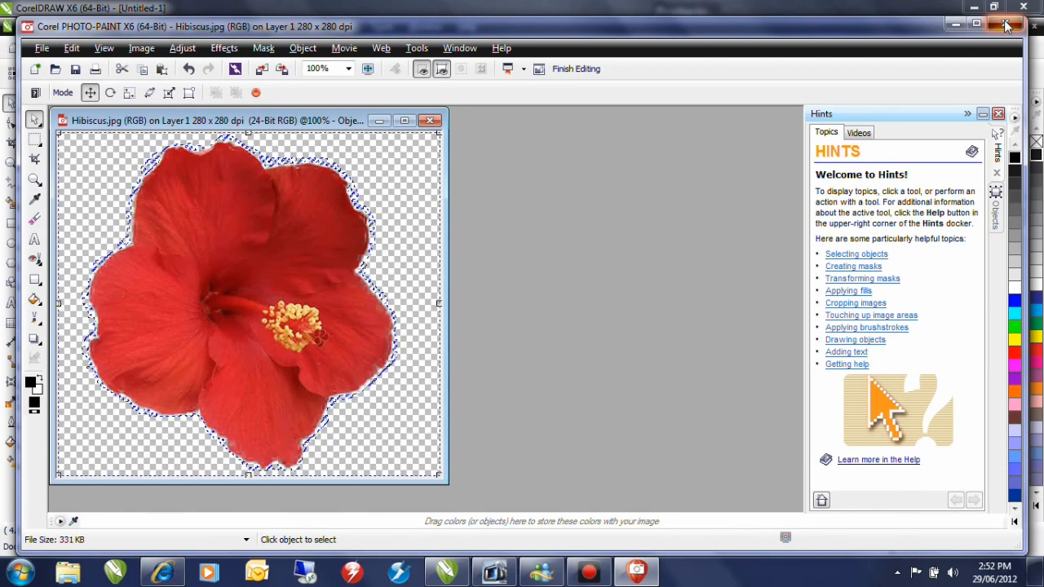
Close PHOTO-PAINT, saving the cutout so the flower returns to the CorelDRAW page.
left_click(1006, 25)
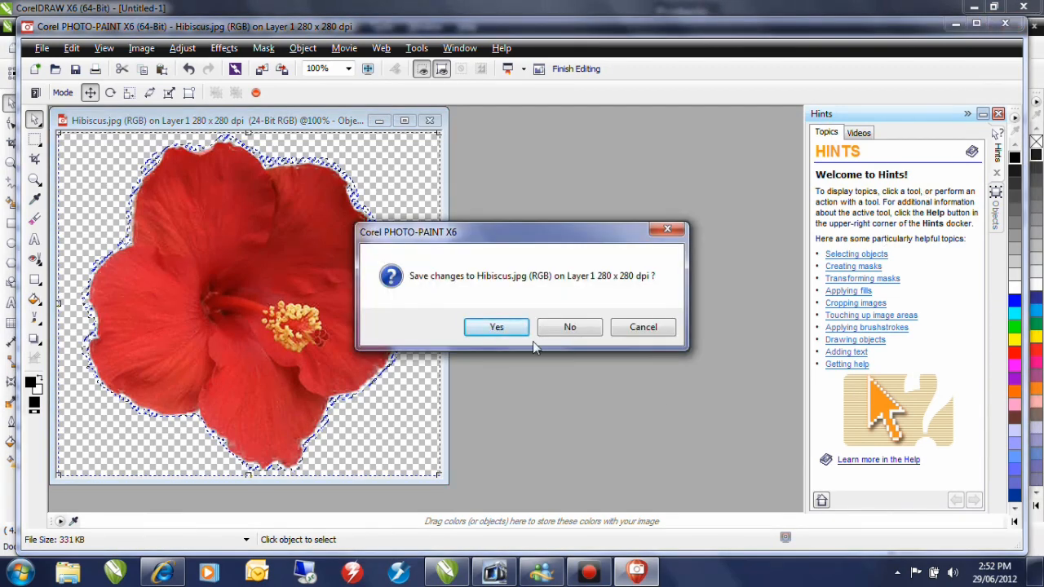
left_click(569, 326)
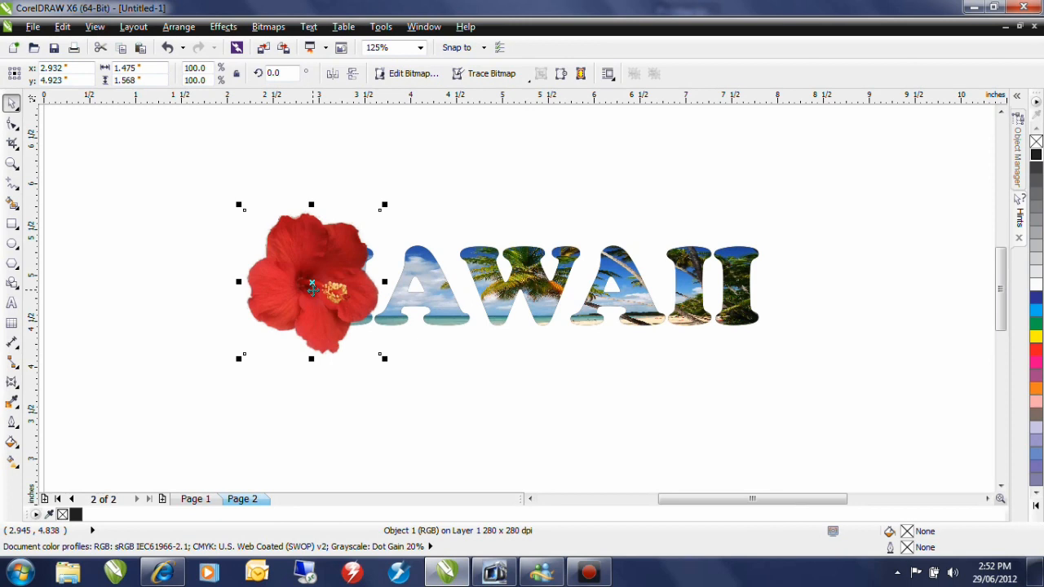
mouse_move(322, 284)
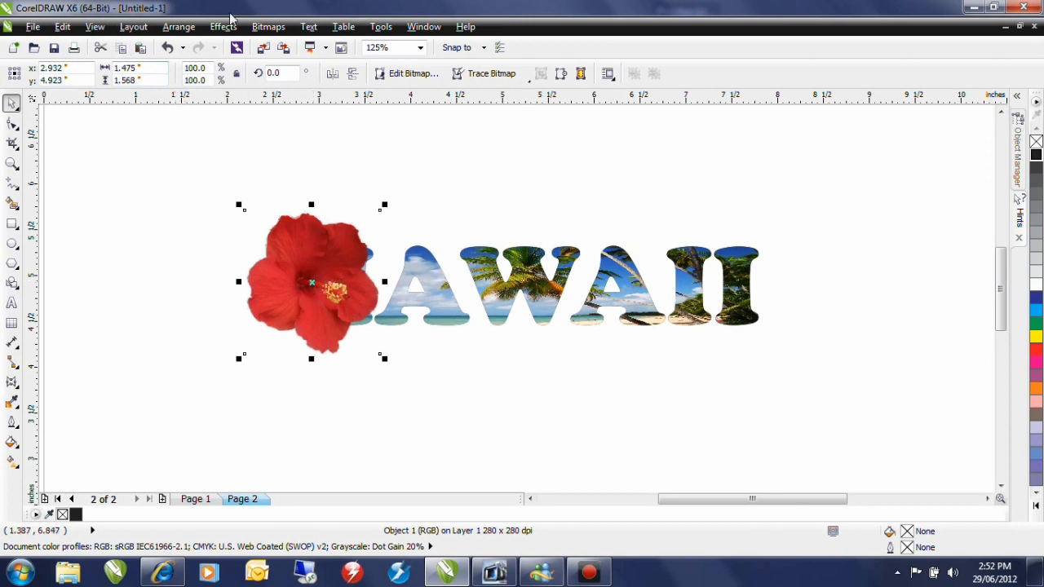
PowerClip the hibiscus inside HAWAII and move it over the letter H.
left_click(222, 26)
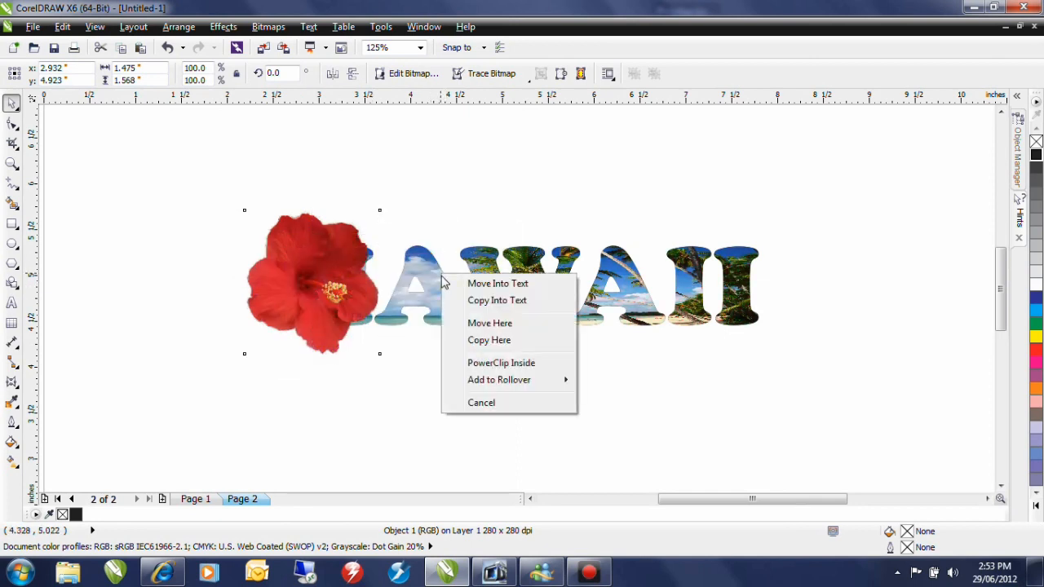
left_click(500, 363)
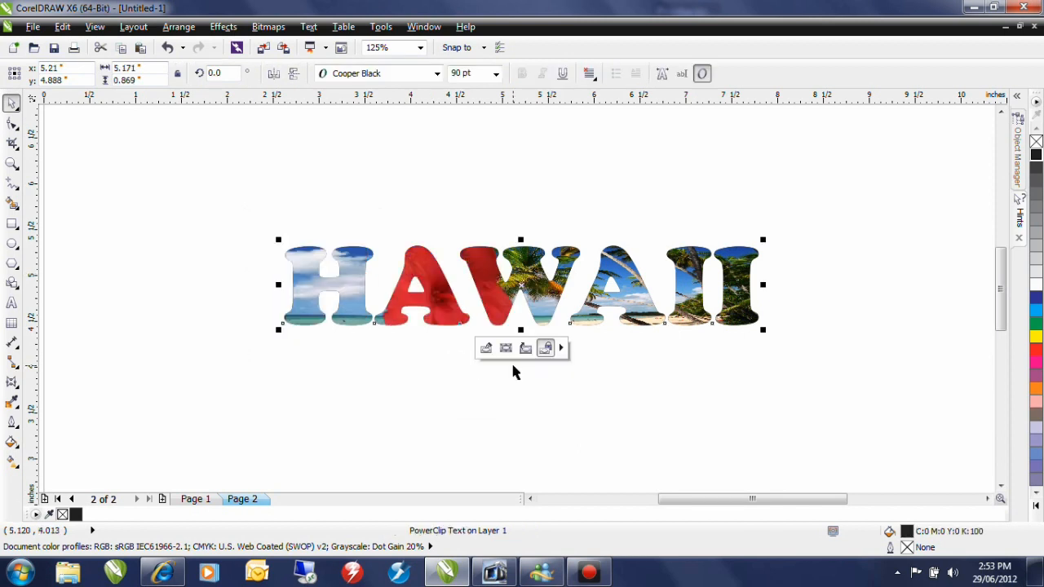
mouse_move(512, 370)
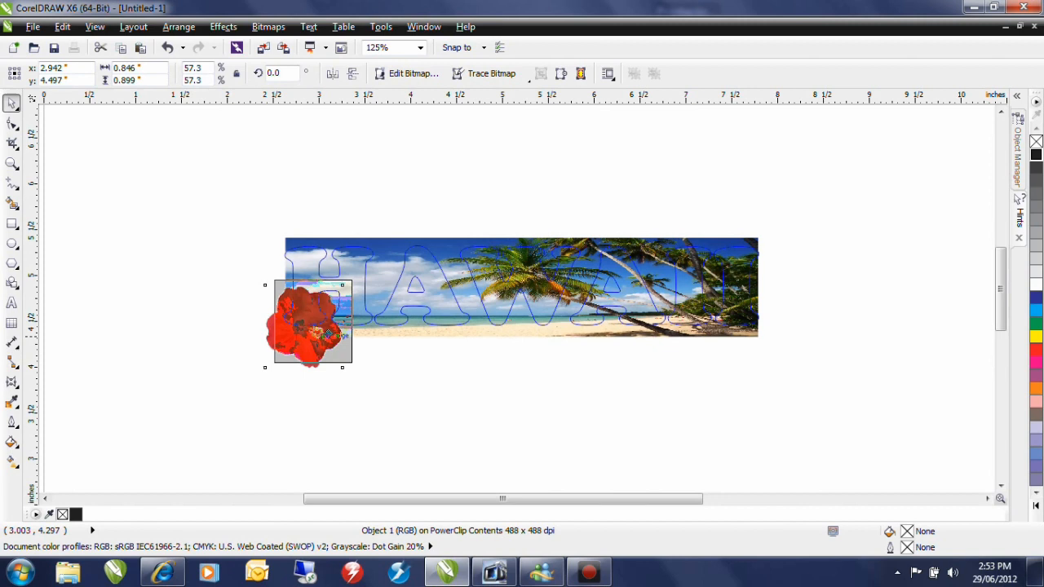
left_click_drag(310, 322, 323, 285)
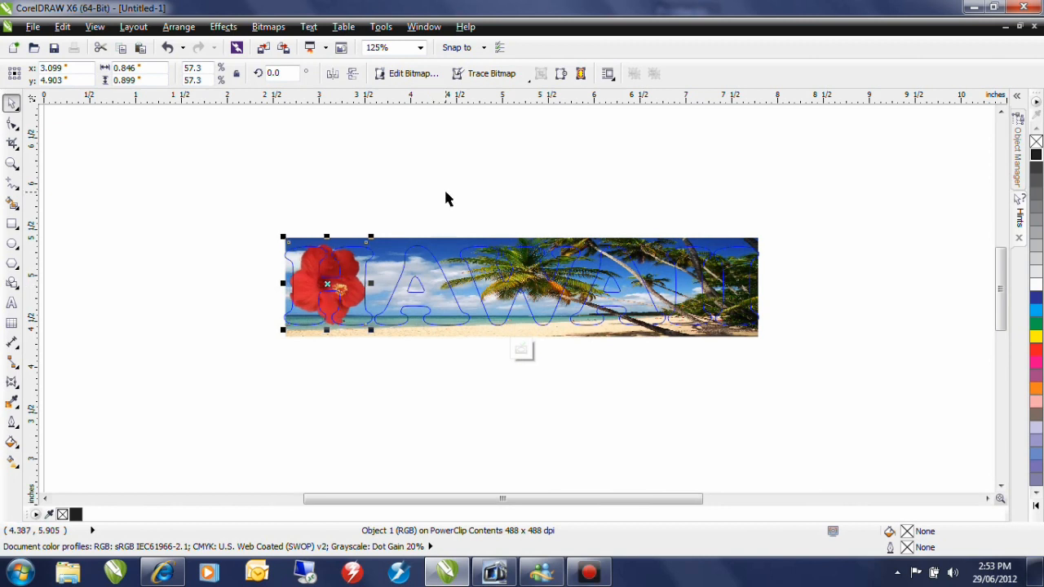
mouse_move(446, 182)
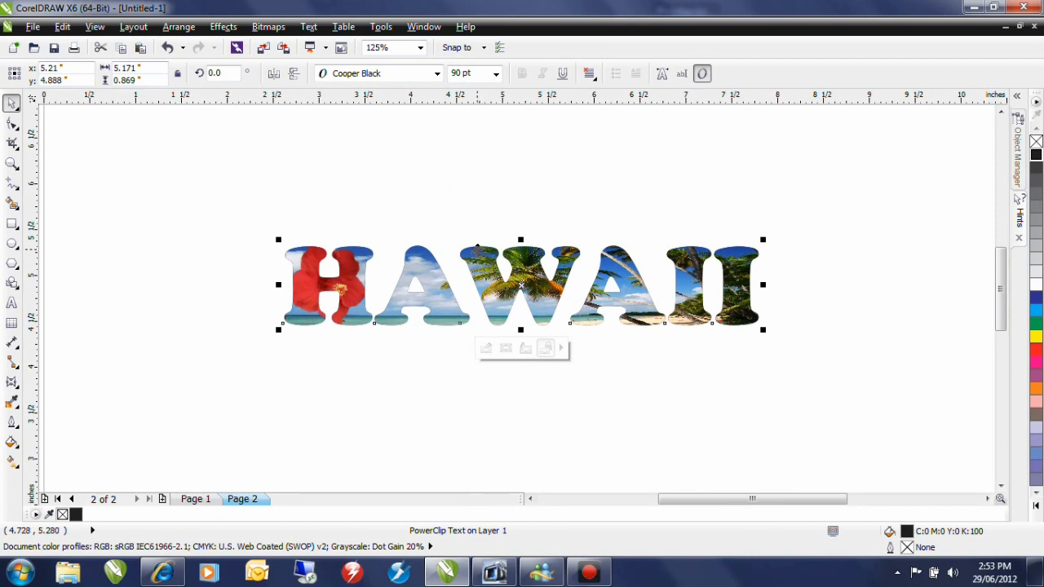
Apply an envelope to the HAWAII text and arch its top upward.
left_click(12, 383)
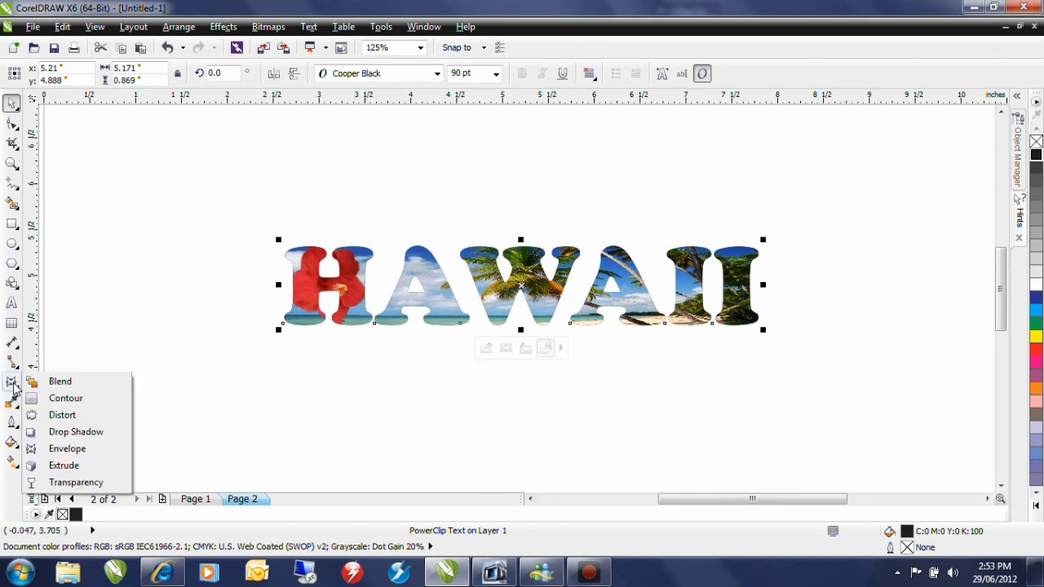
mouse_move(76, 431)
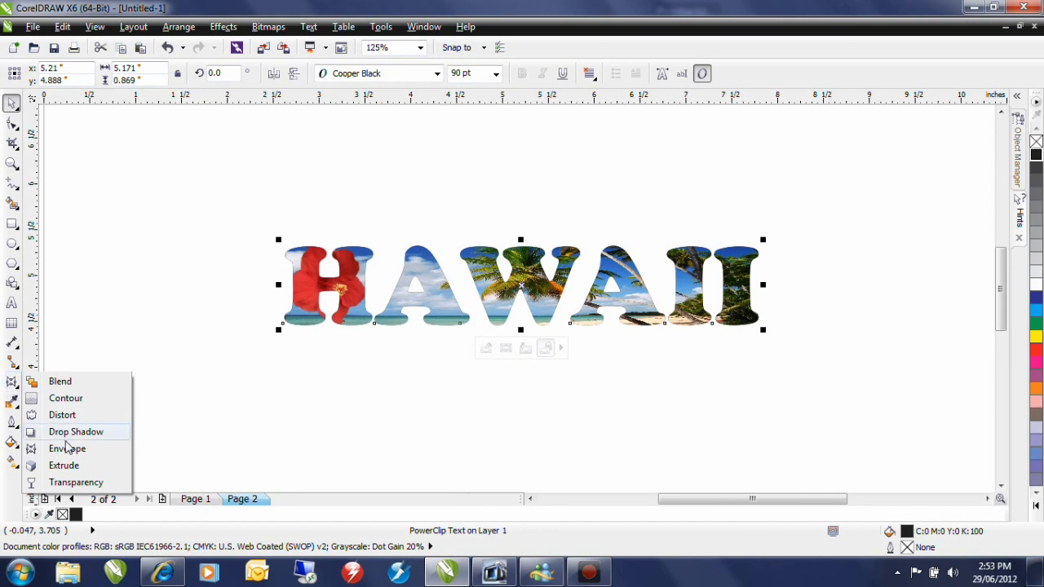
left_click(67, 448)
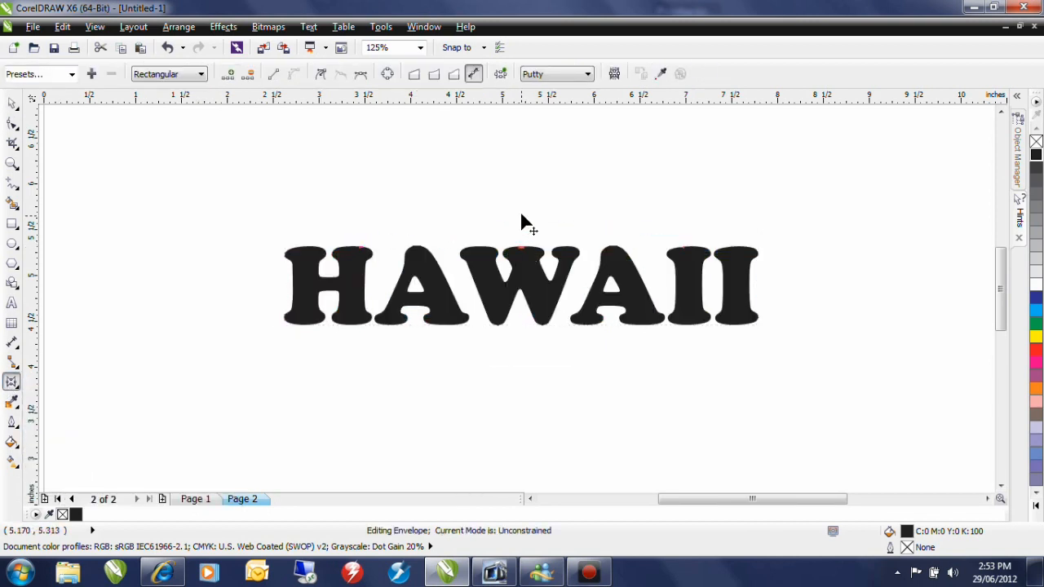
left_click(522, 285)
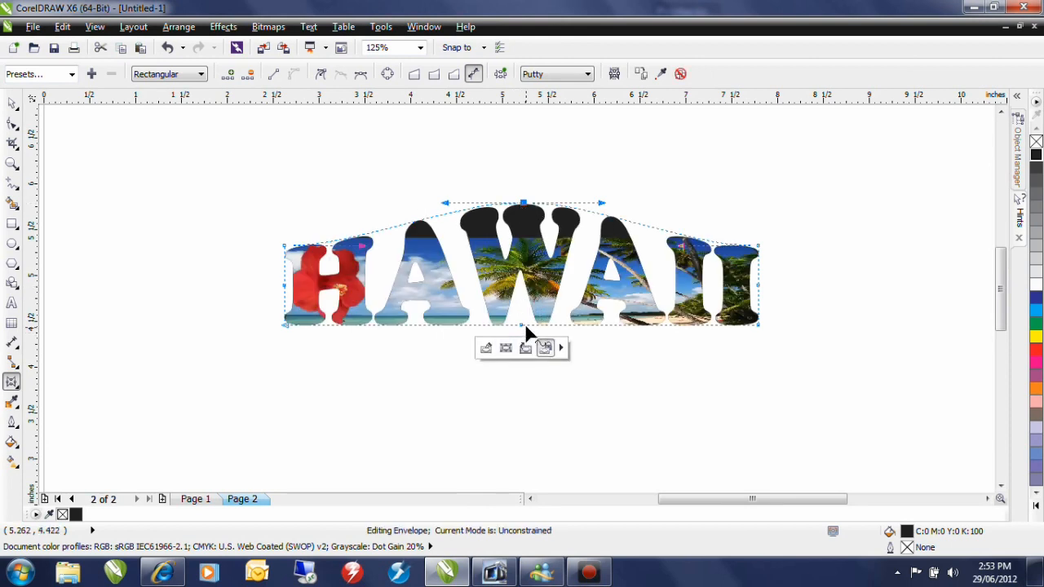
left_click_drag(522, 324, 523, 383)
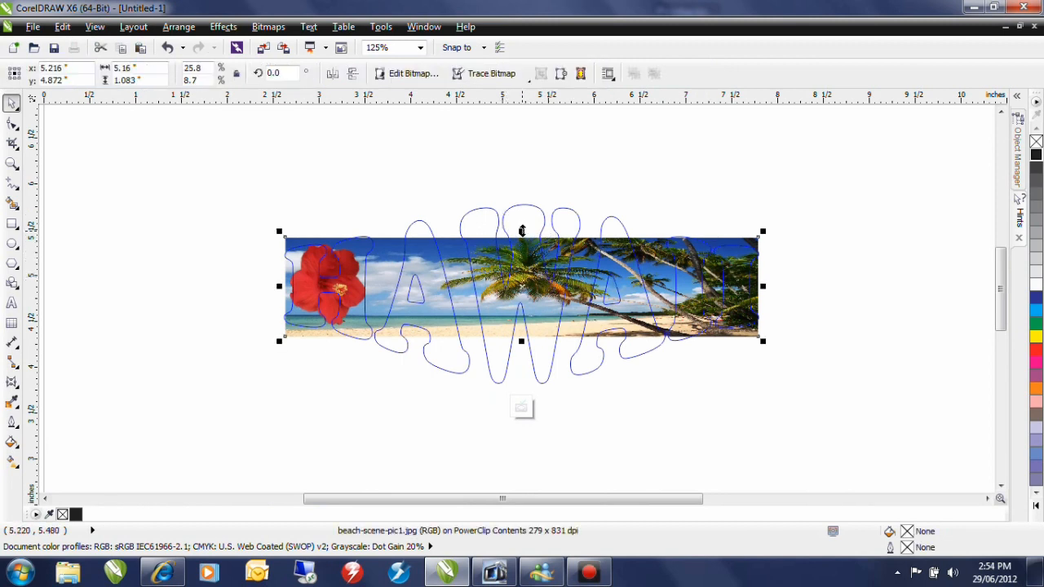
Stretch the PowerClipped beach photo up and down to cover the arched letters.
left_click_drag(522, 231, 522, 194)
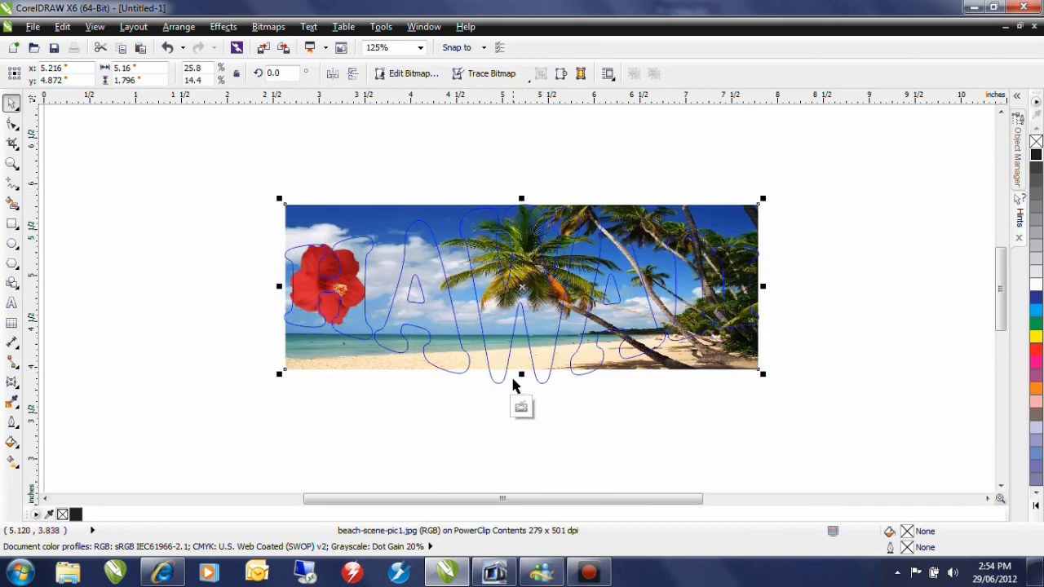
left_click_drag(522, 373, 518, 399)
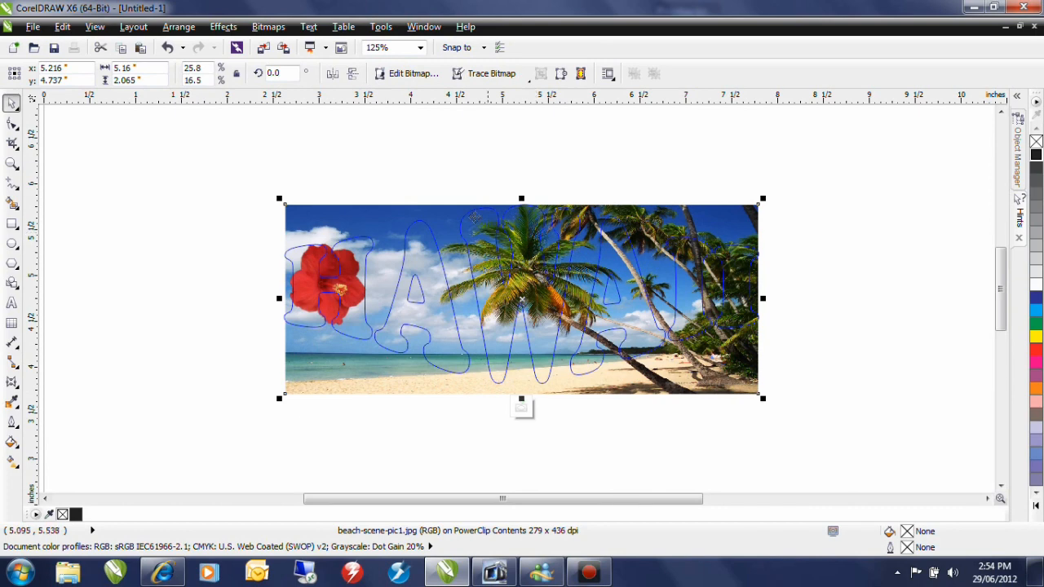
mouse_move(173, 230)
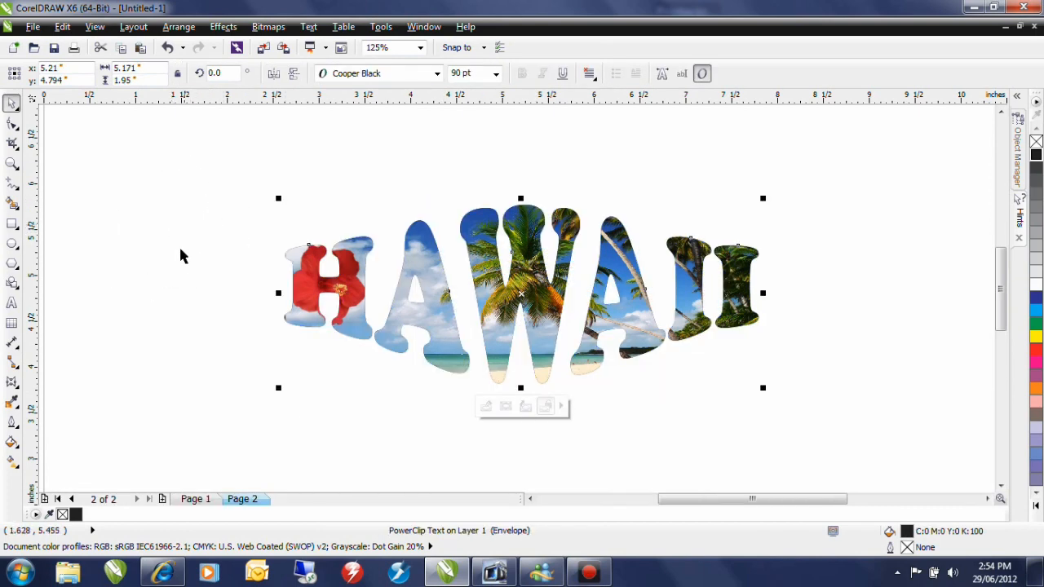
Choose the Drop Shadow tool from the interactive effects flyout.
left_click(12, 381)
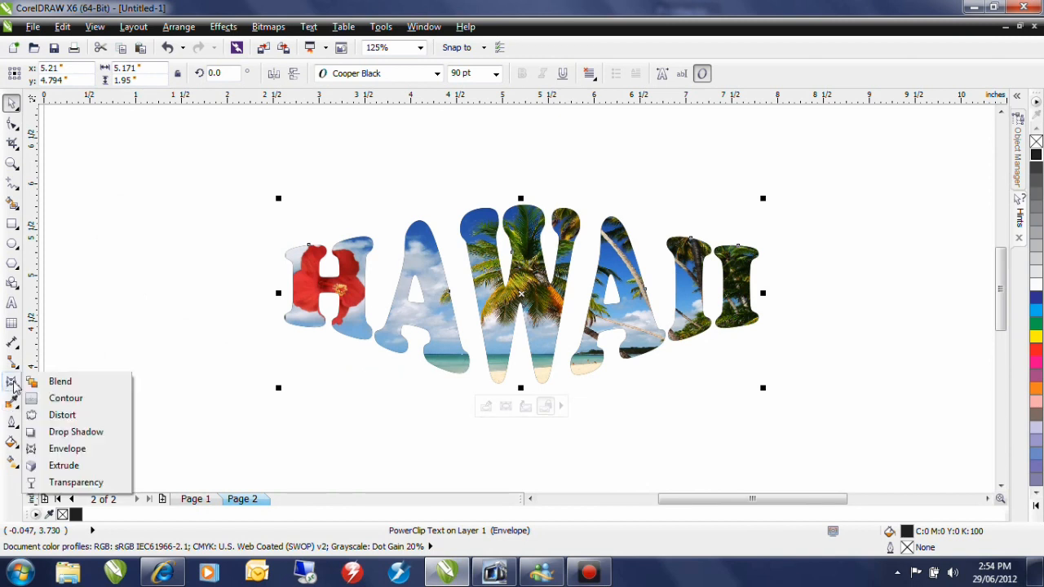
mouse_move(76, 431)
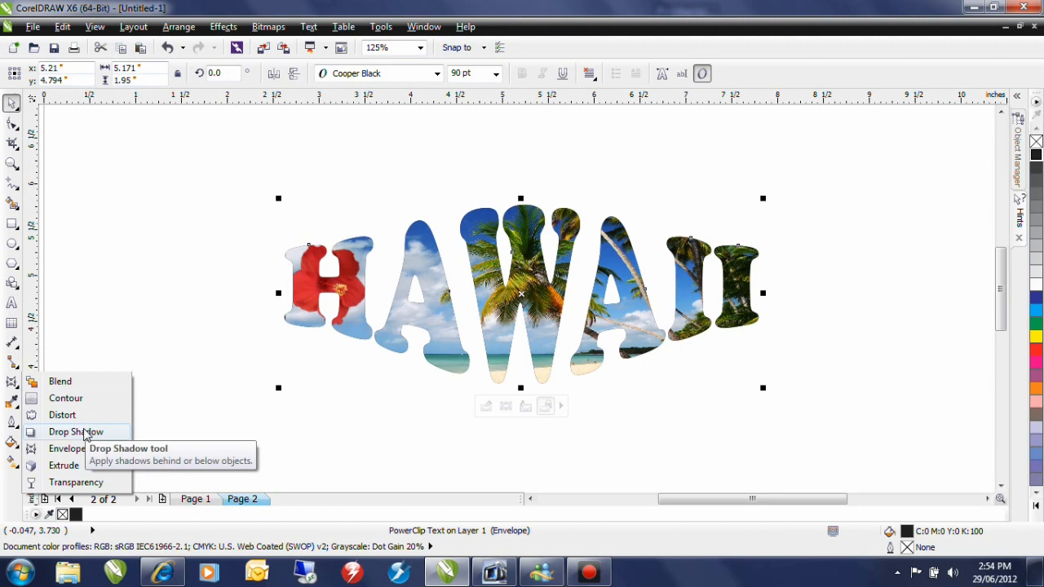
left_click(76, 432)
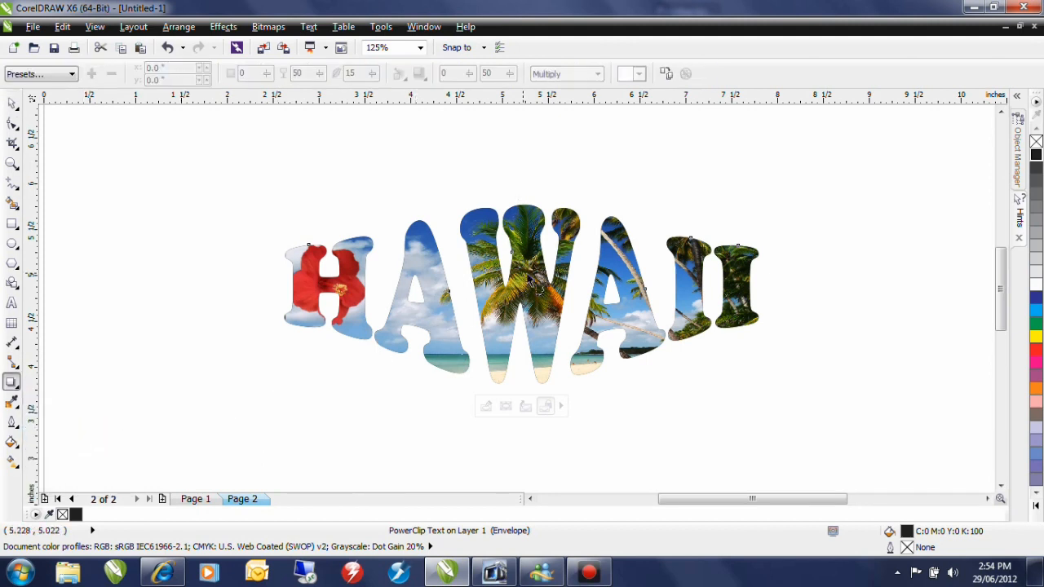